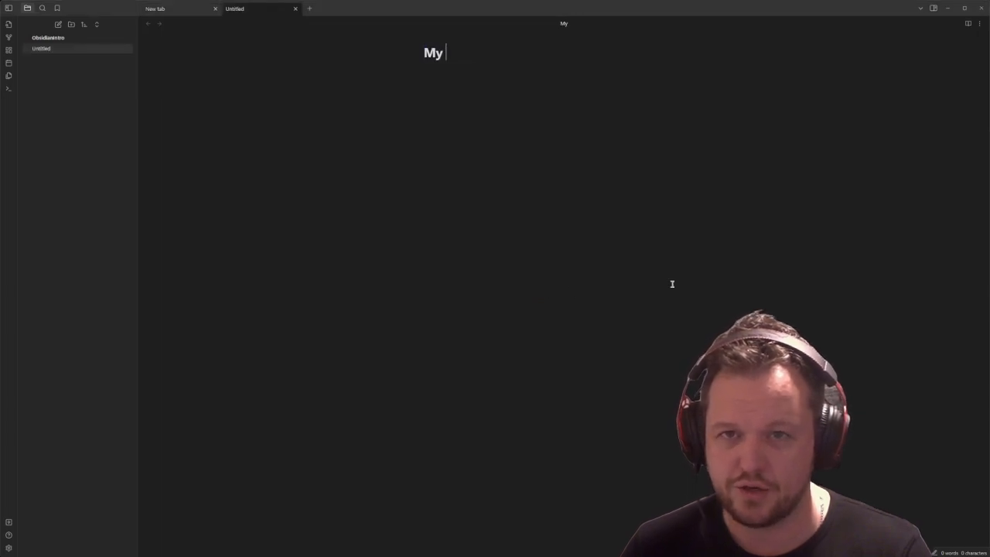
Title the note My First Note with a welcome line, a --- divider, # Heading 1 and #### Heading 4
text(First Note)
click(563, 71)
text(Welcome to my)
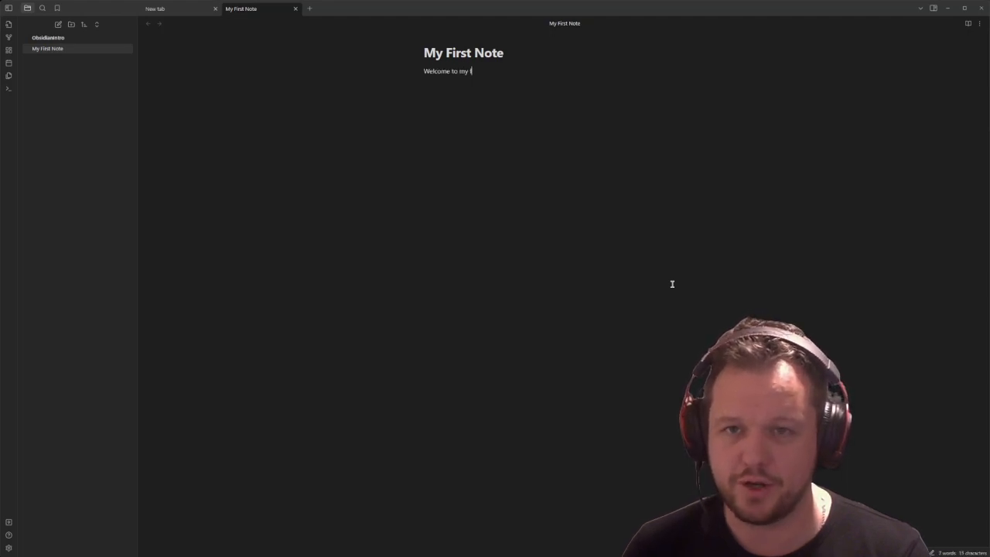
text(first note)
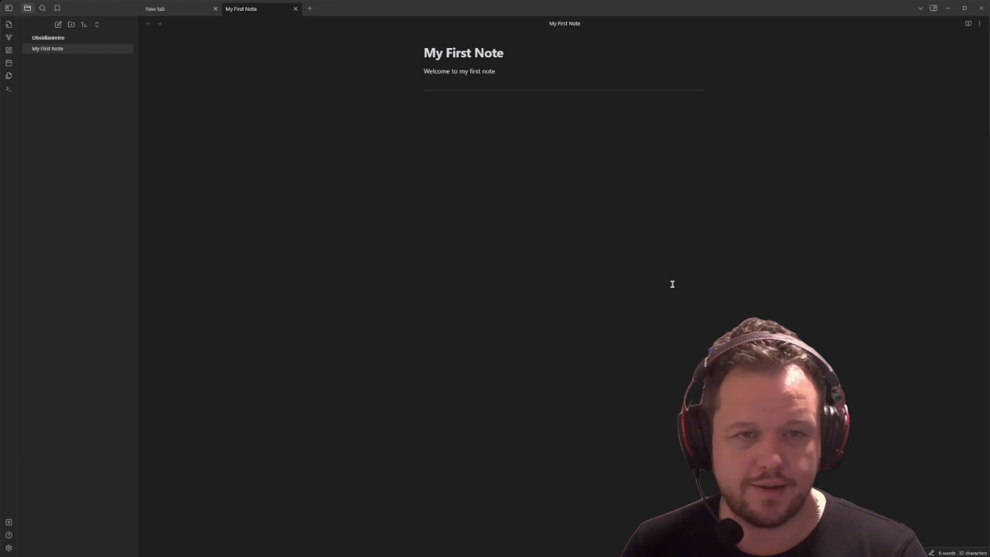
text(# H)
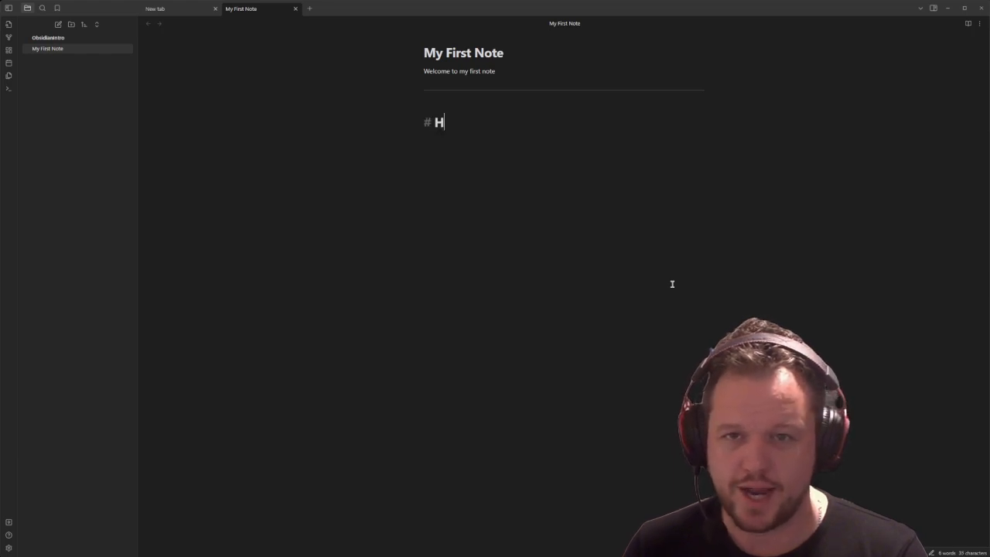
text(eading 1)
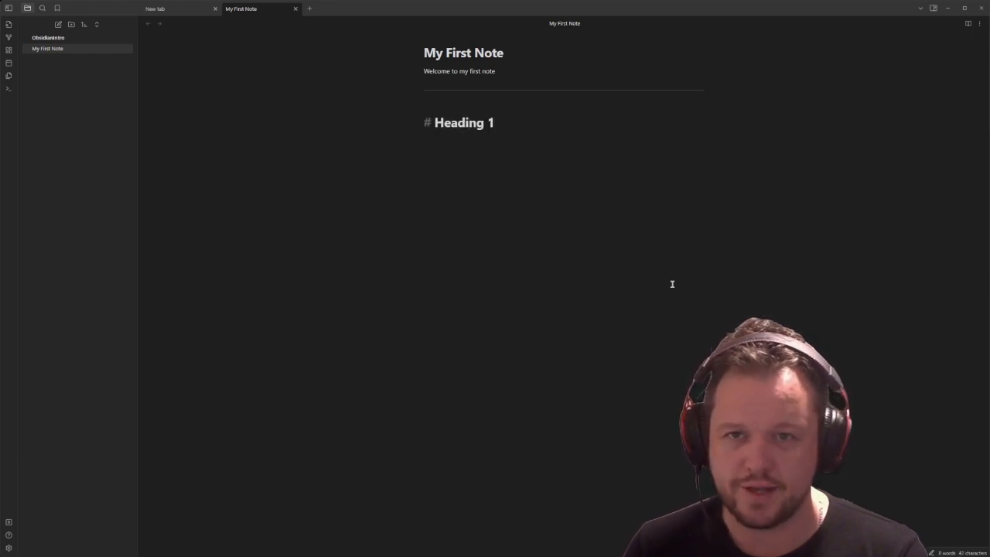
text(####)
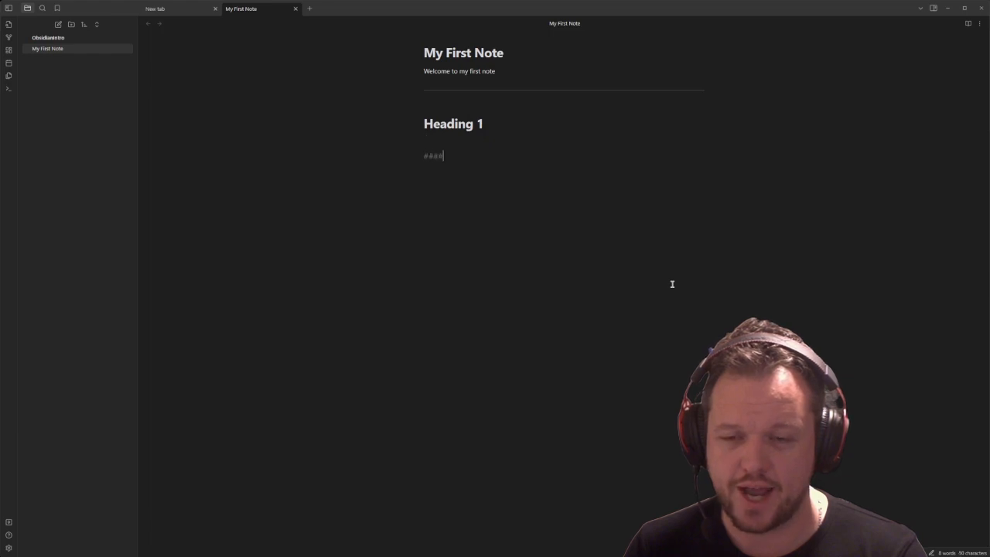
text(Heading 4)
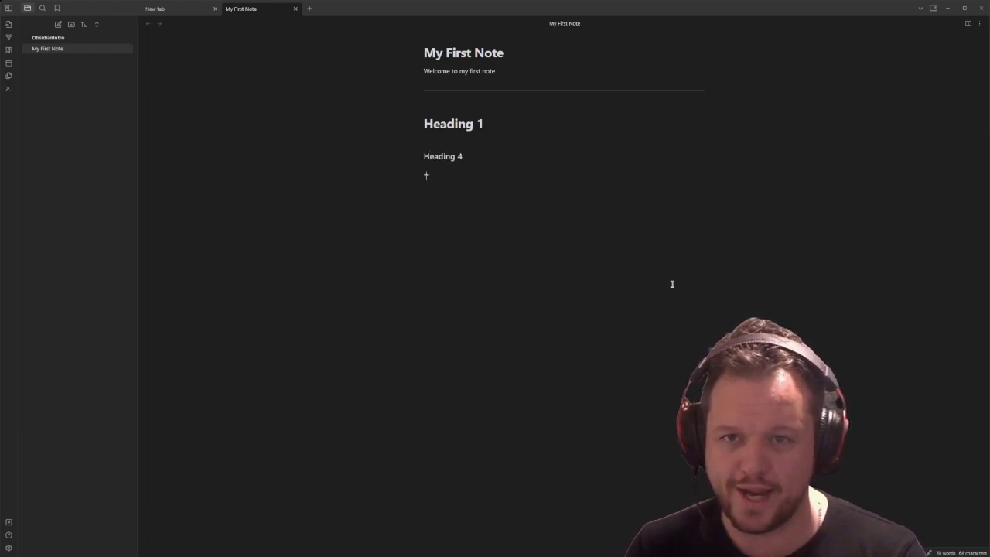
Add *Italics*, **Bold** and ***BOLD ITALIC*** lines in Markdown
text(*italic*)
text(*Bol)
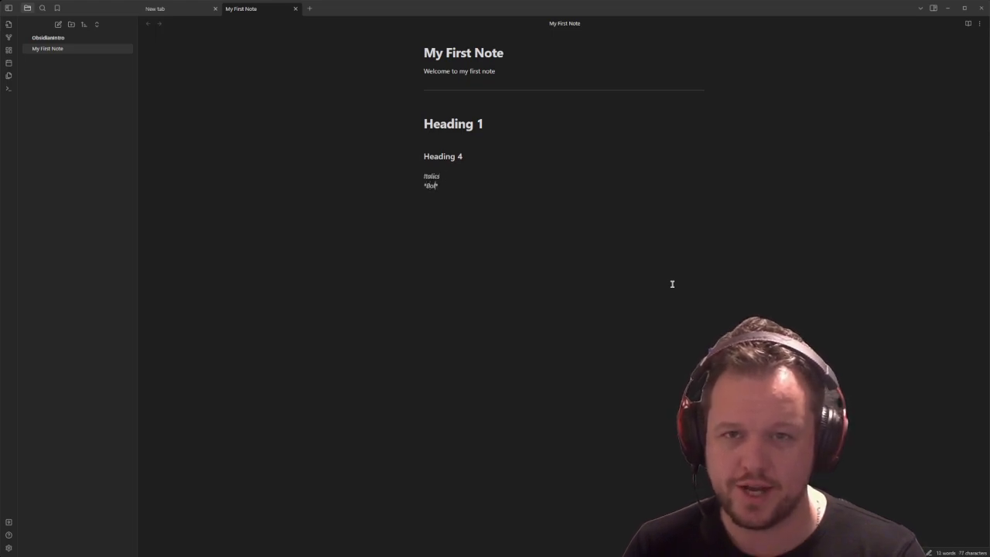
text(d*)
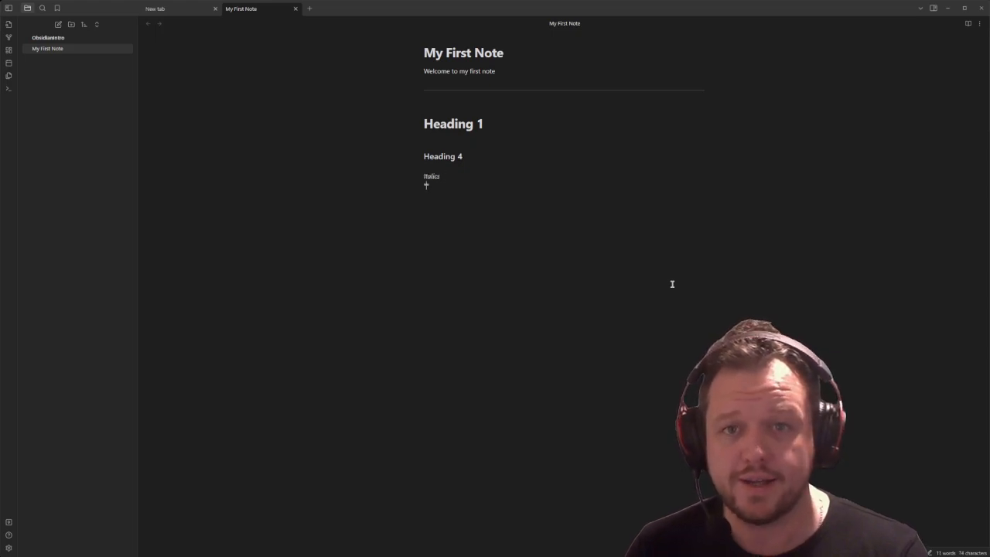
text(**Bold**)
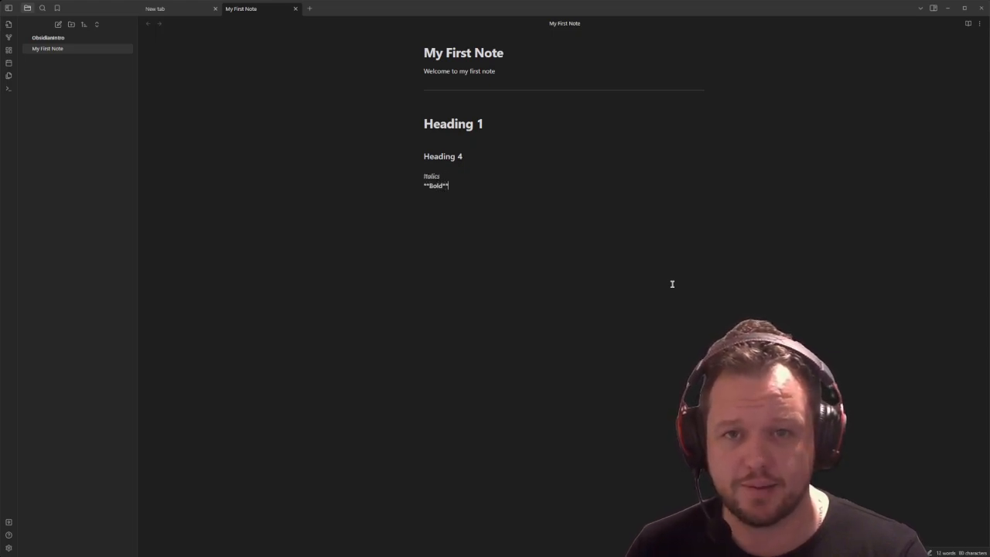
text(***BOLD)
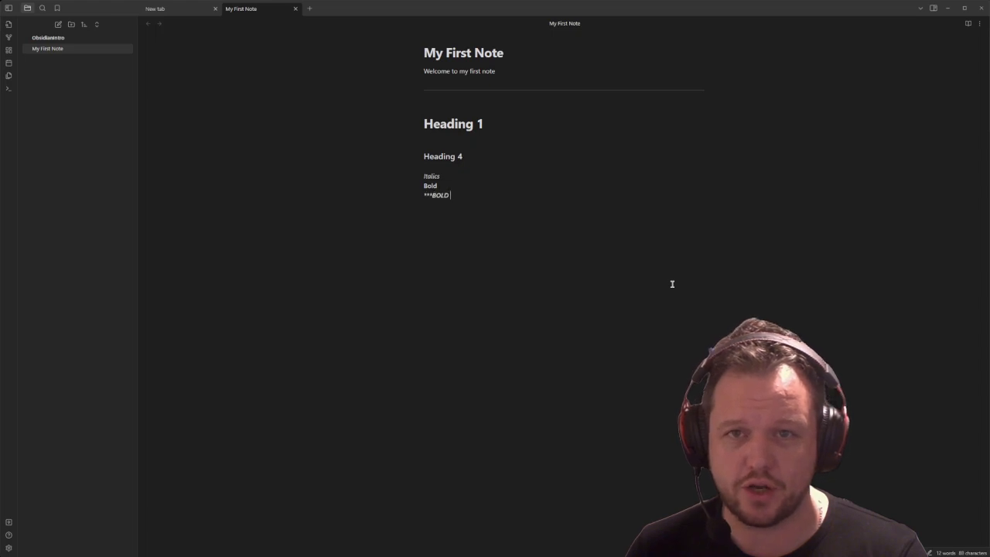
text(ITALI)
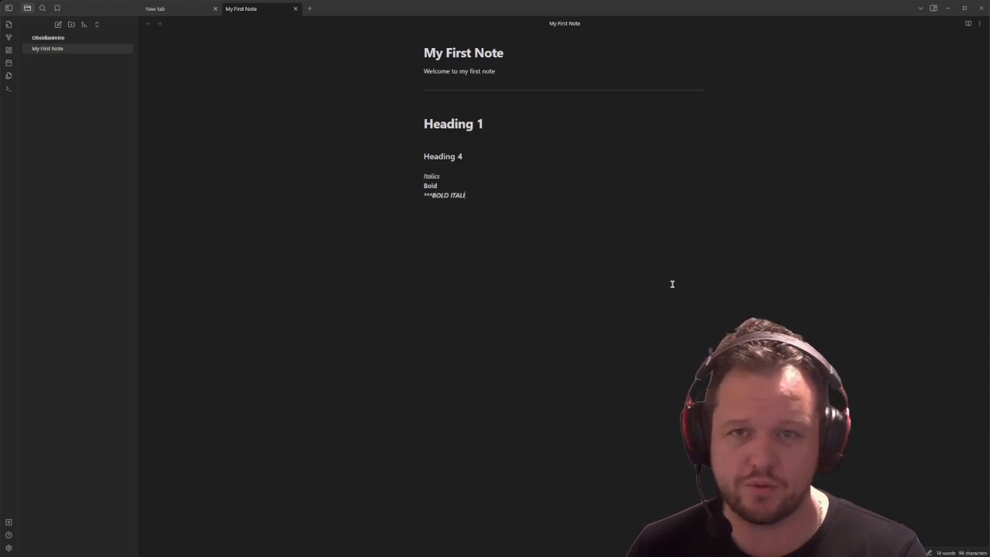
Add ~~strikethrough~~ and ==HIGHLIGHT== text, then a - Dot Points bullet
key(enter)
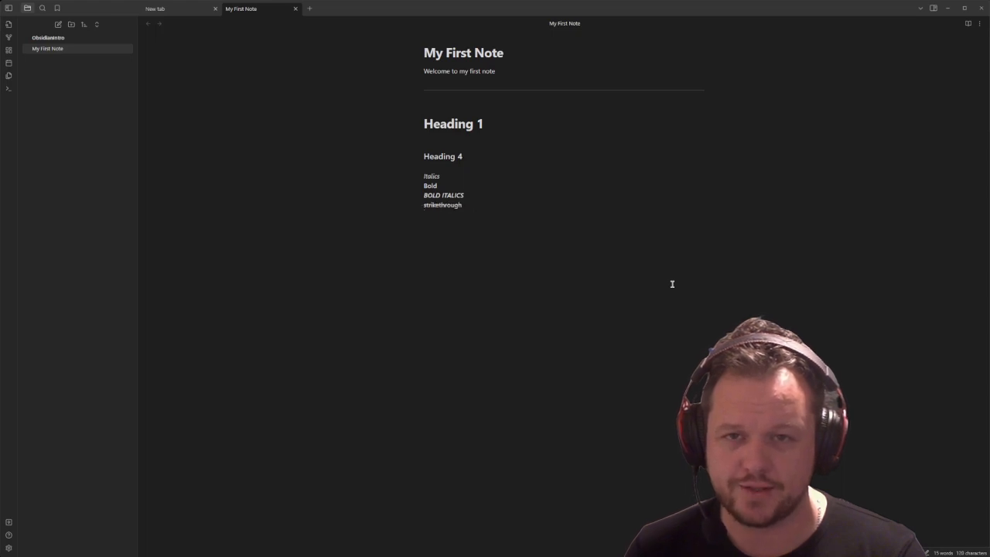
text(==HIGHLIGHT==)
text(-)
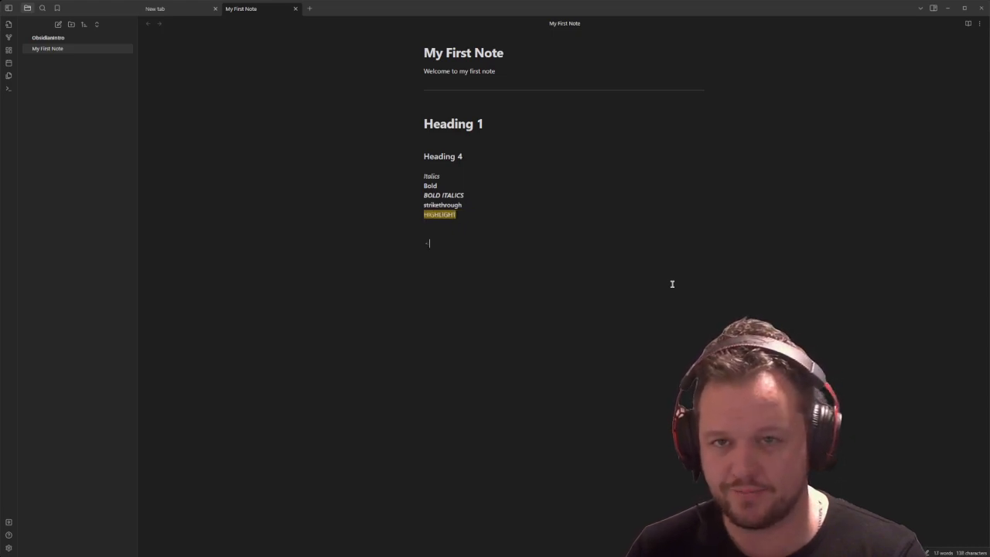
text(Dot Points)
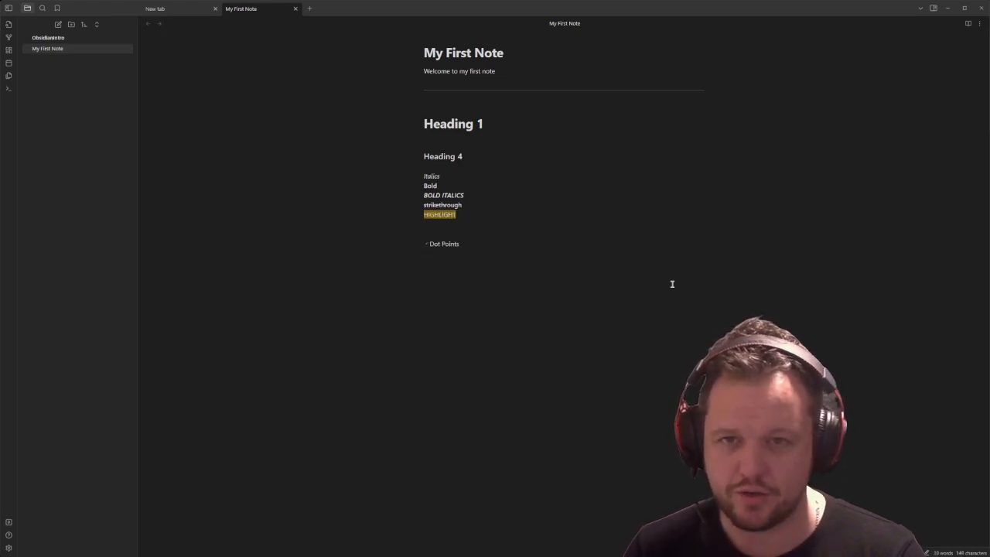
Add a numbered list item, - [ ] and - [x] checklist tasks, and a #Tags tag
text(Number)
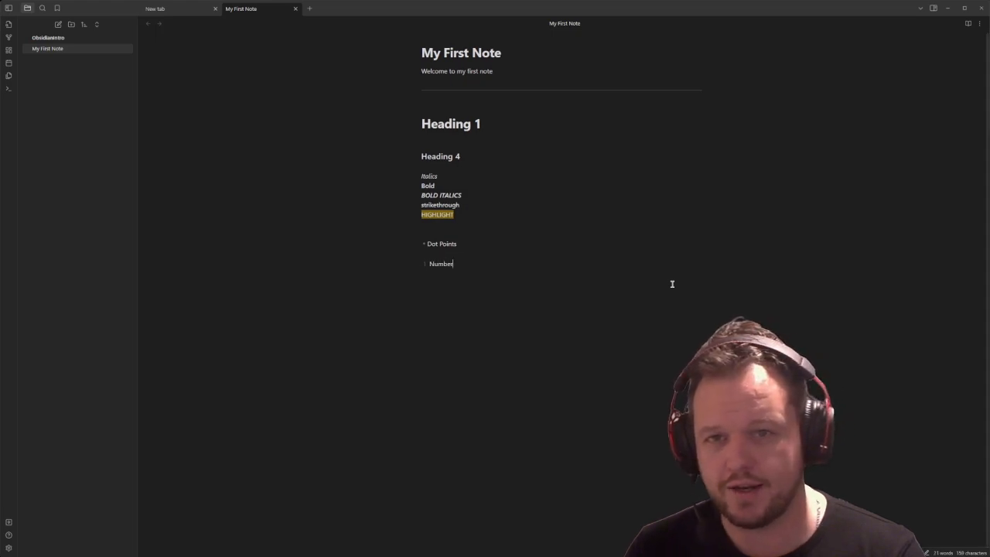
text(ed lists)
text([)
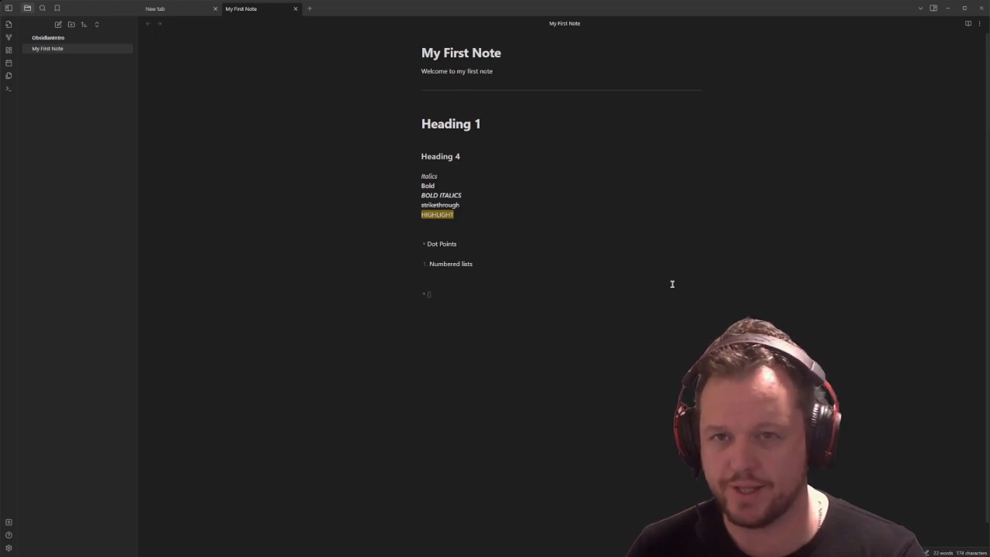
text(CH)
text(#)
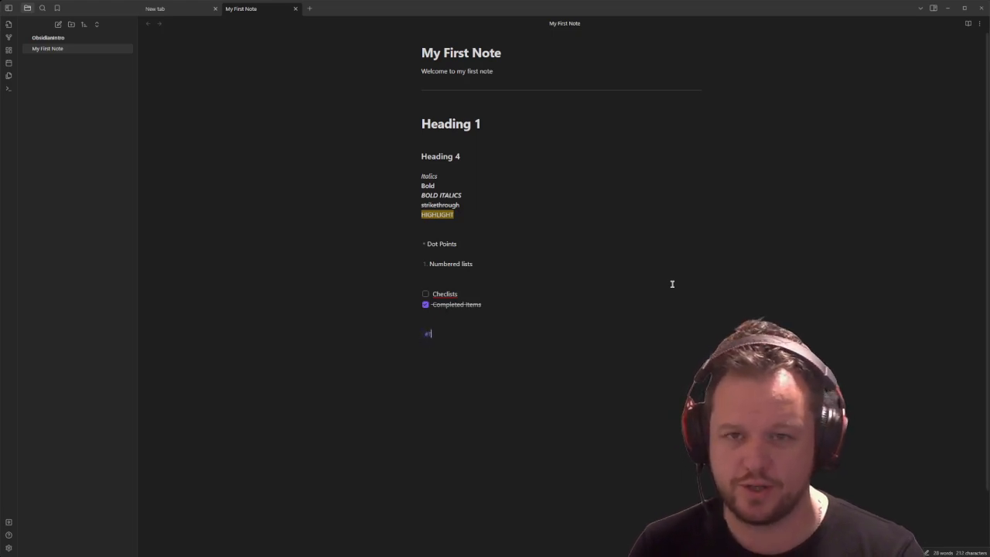
text(Tags)
text([[)
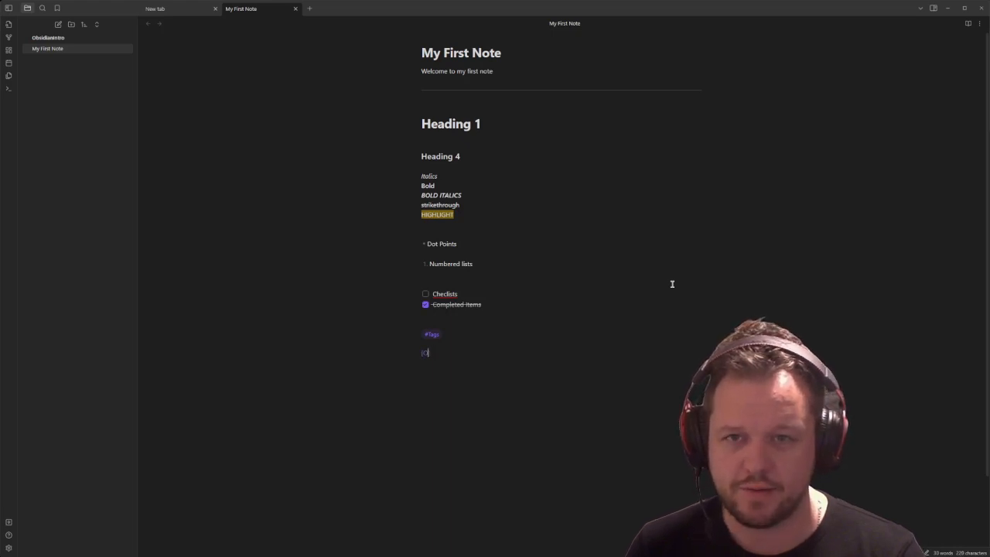
text(Obsidian.md)
text([[)
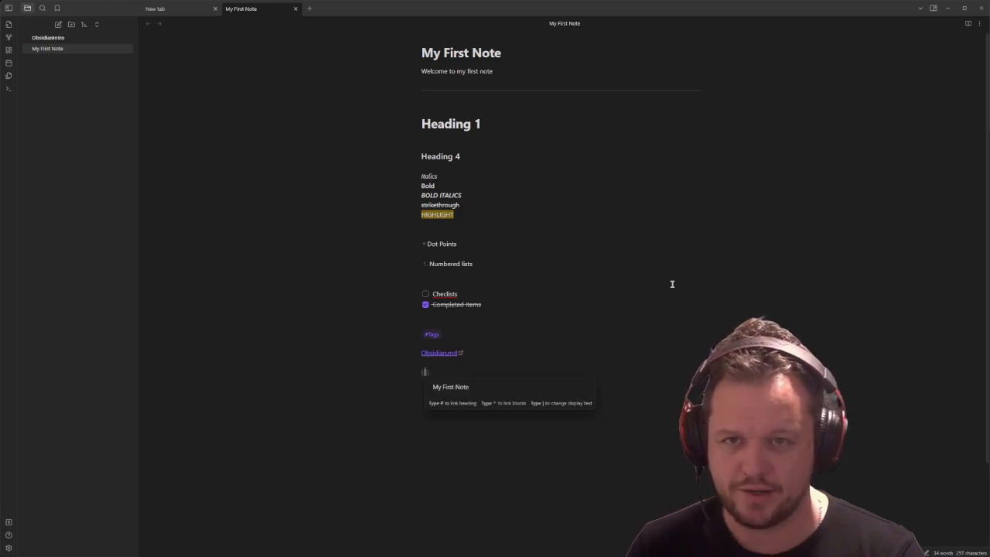
text(Word)
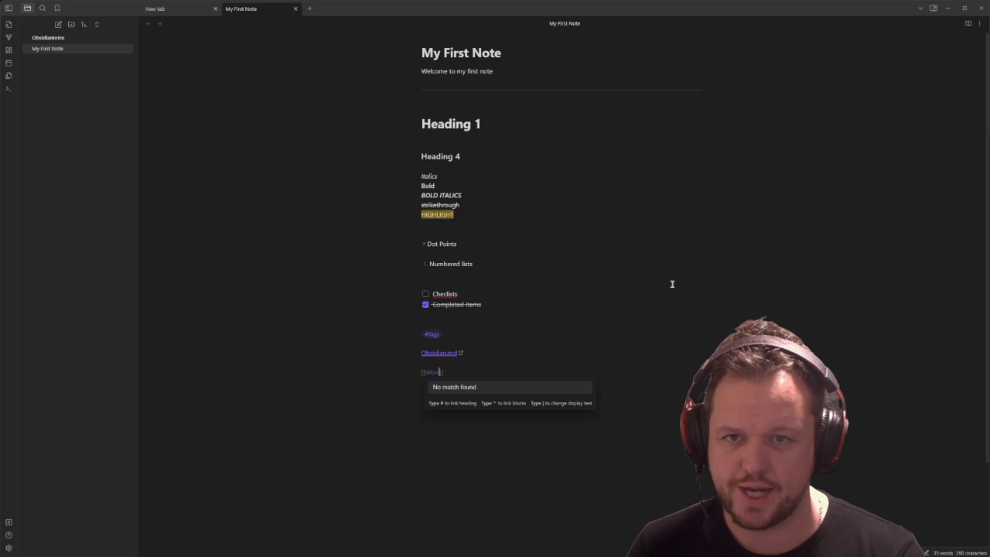
text(Obsidian is Fu)
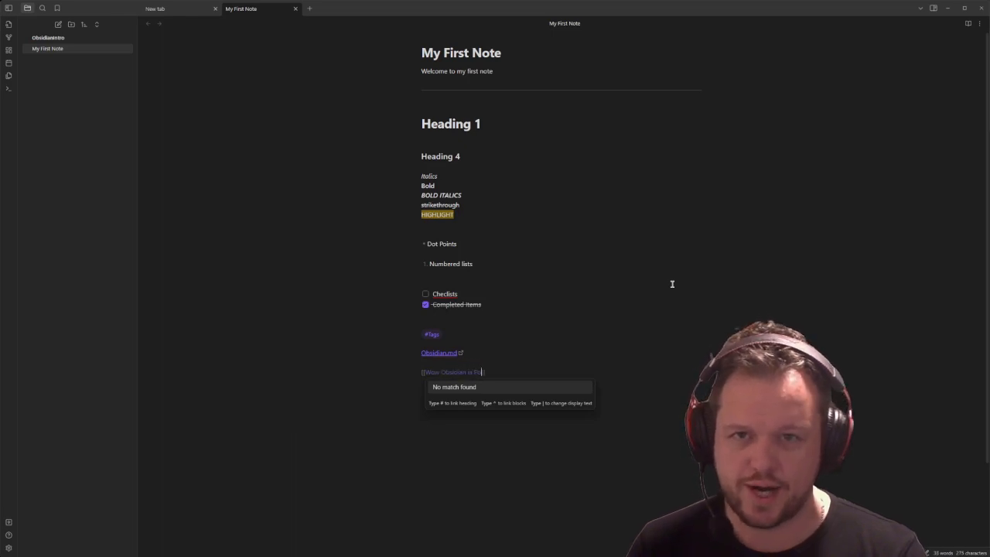
text(Powerful)
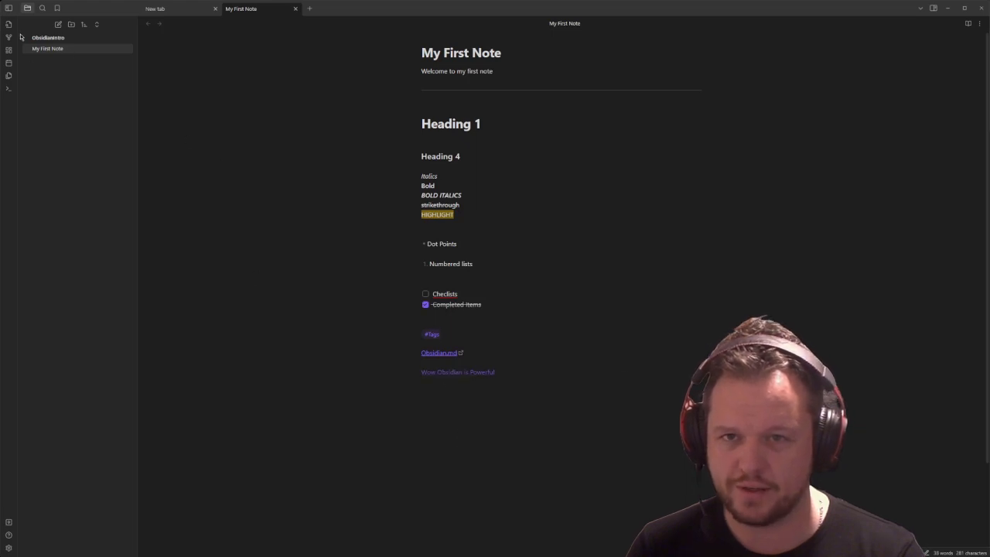
In the Wow Obsidian is Powerful note, add [[My First Note]] below the question and begin another [[ link
click(457, 371)
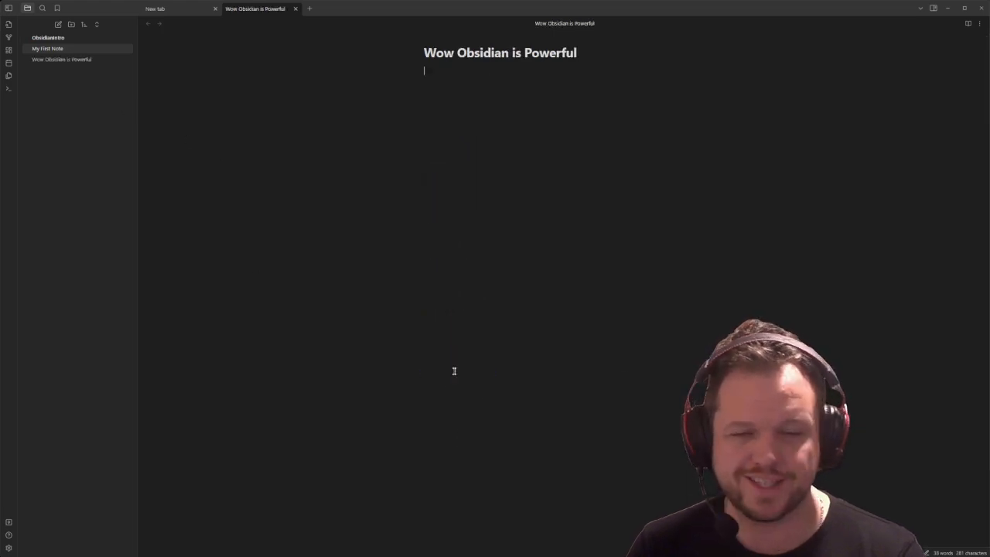
click(62, 58)
text(This is a newly created note from our first note, it didn't exist before we created the note)
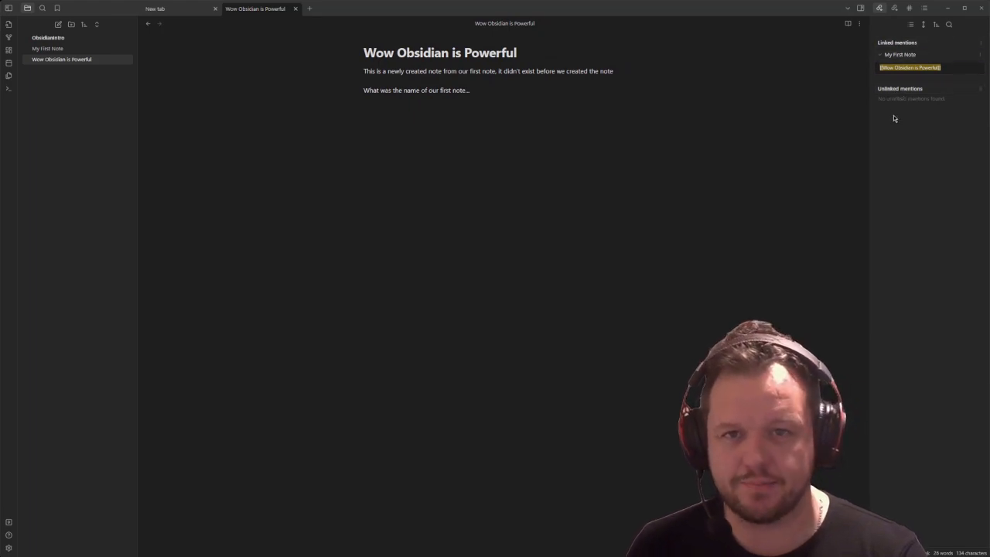
text([[My First Note]])
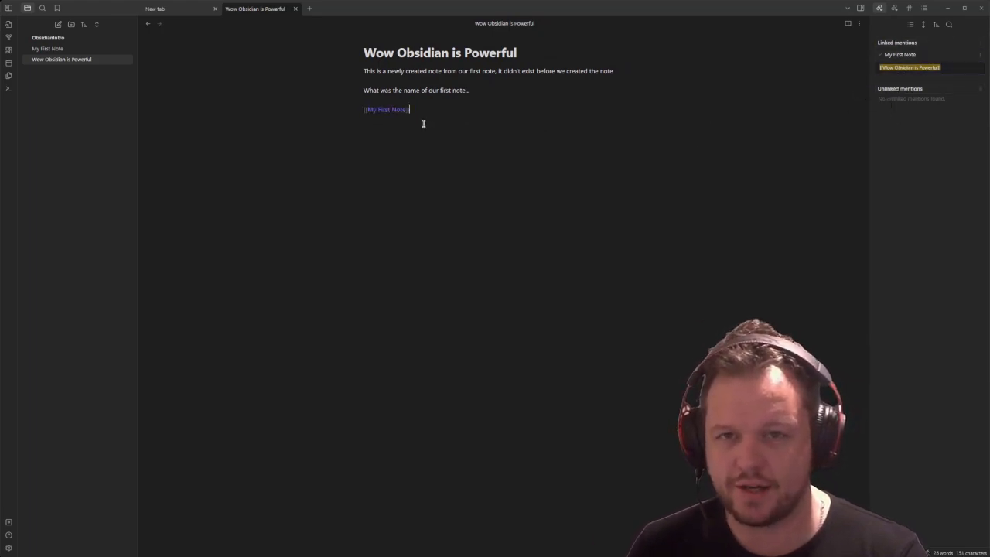
mouse_move(591, 162)
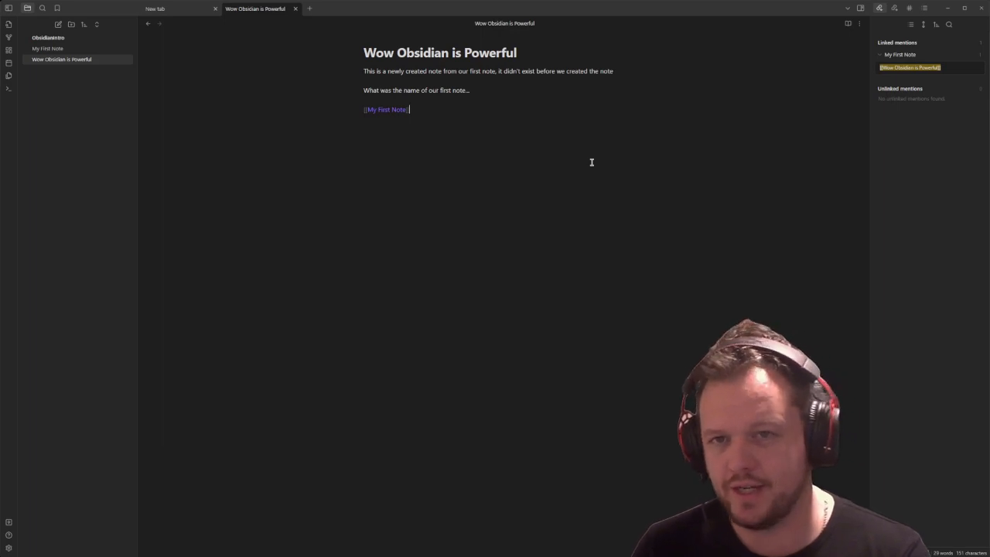
key(enter)
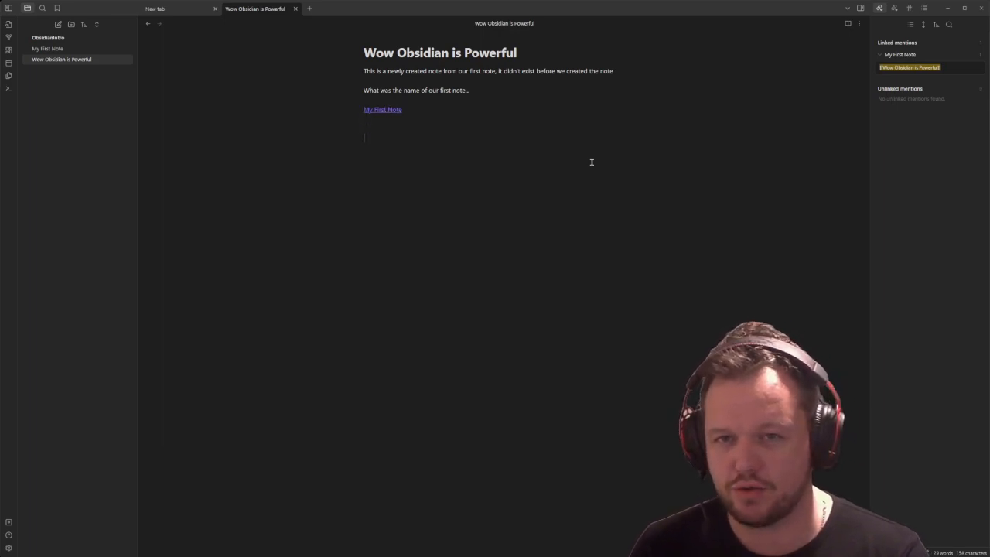
text([[)
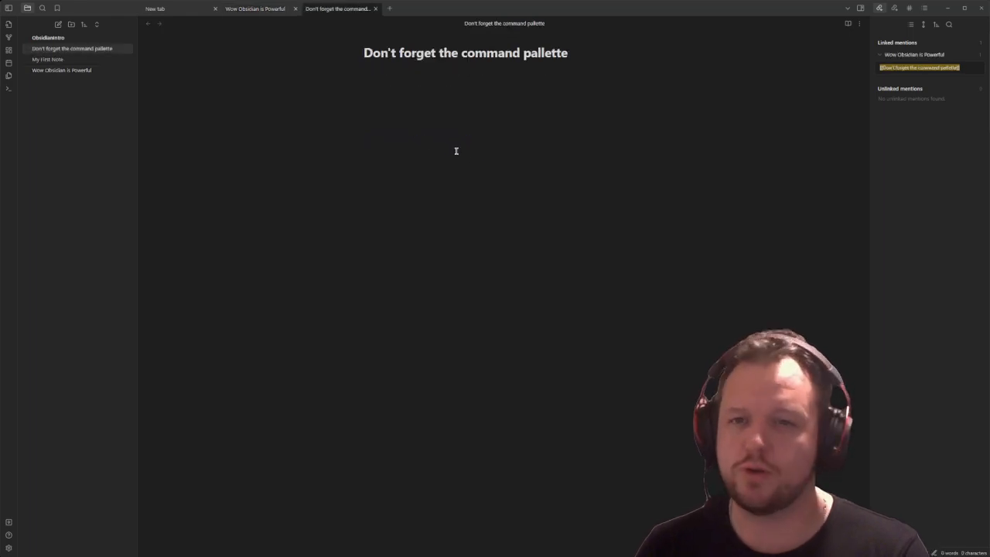
In the command-pallette note write 'Press Ctrl + P to get the command pallette open.' and bring up the palette
text(Press Ctrl + P to get th)
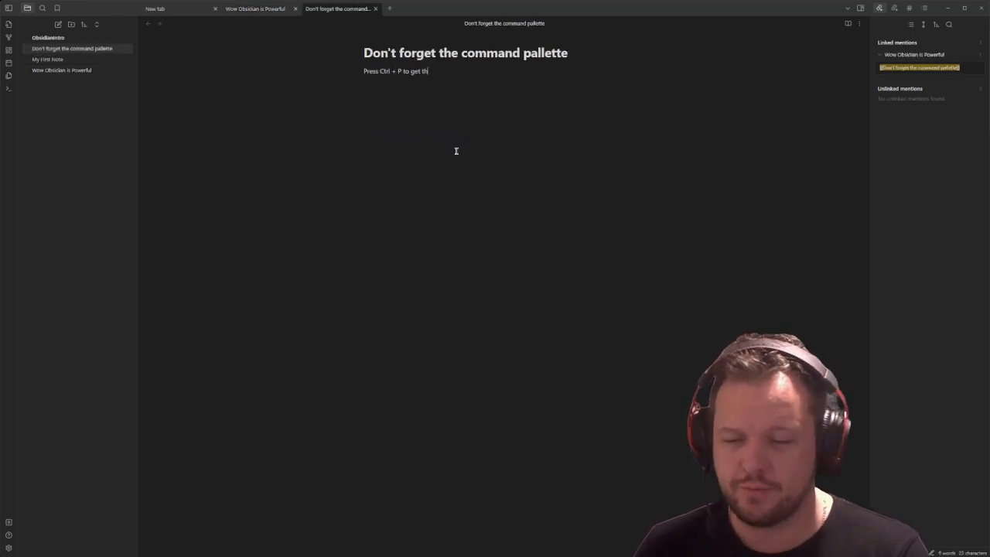
text(e command pallette open.)
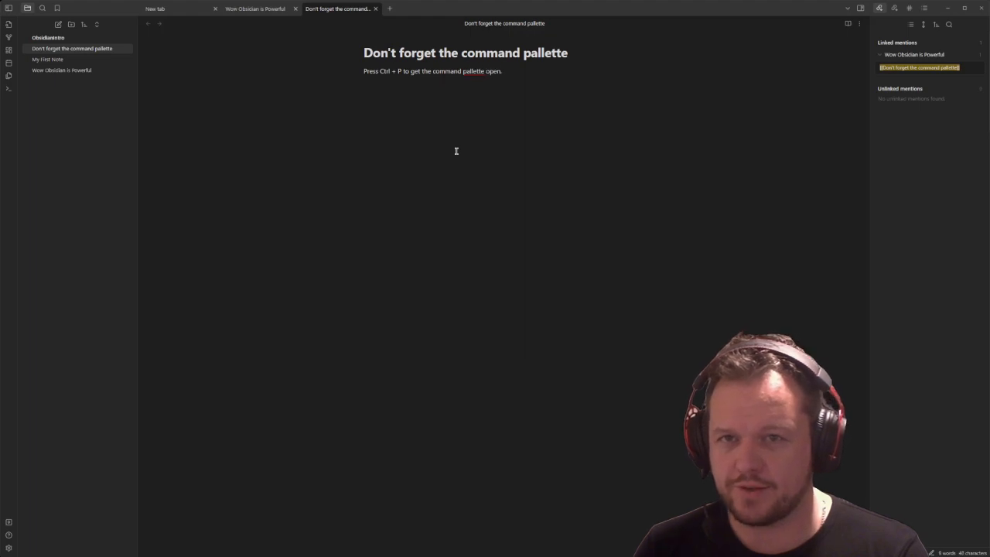
key(ctrl+p)
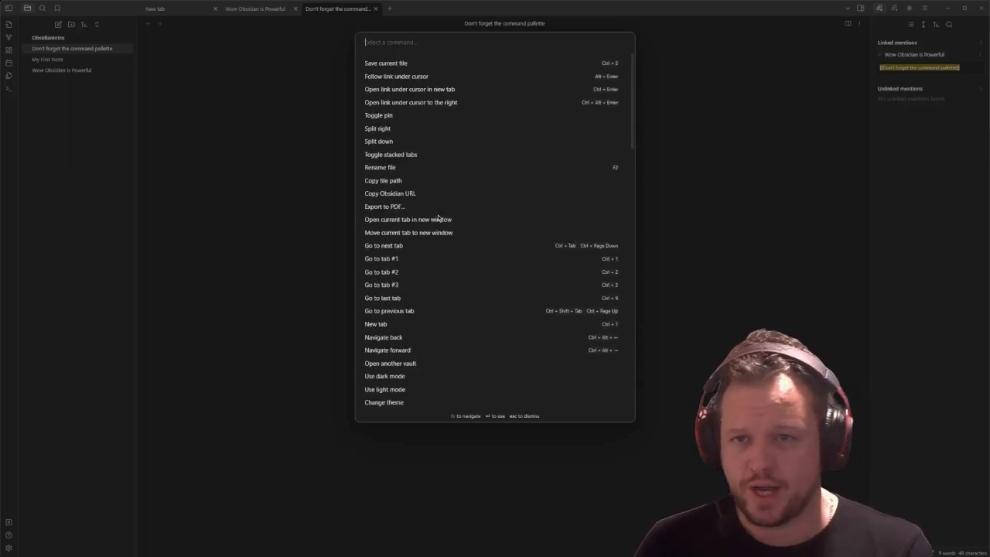
Insert a callout noting these callouts truly stand out for more advanced options
key(Escape)
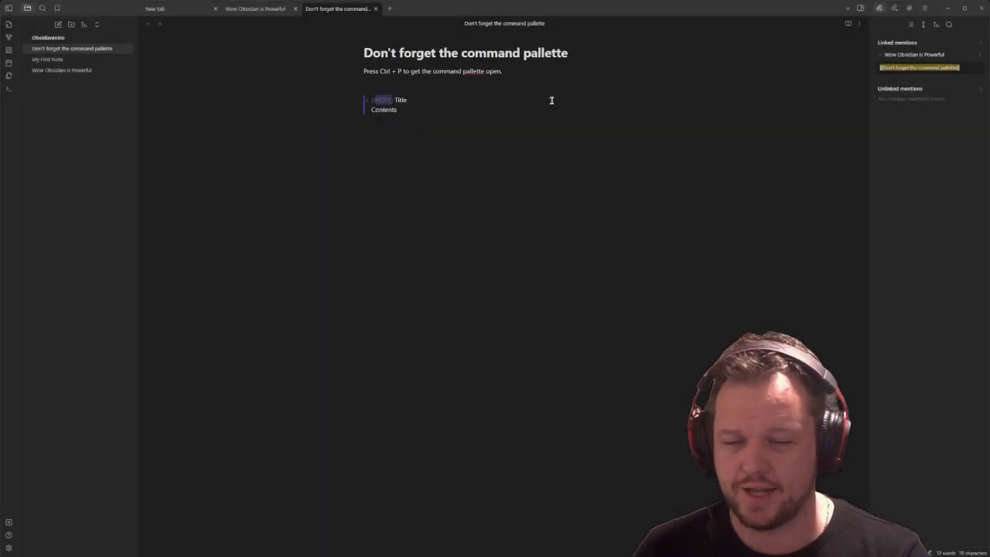
text(These)
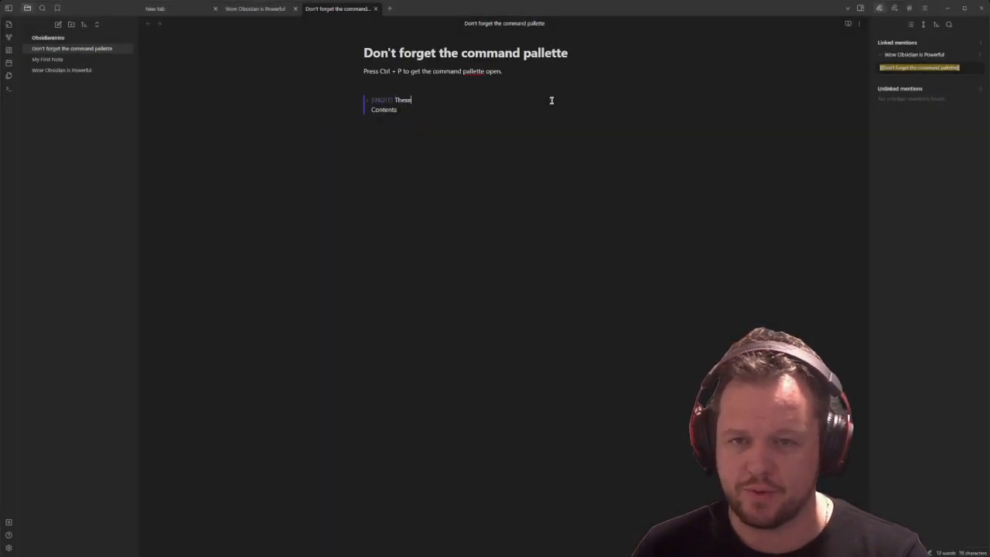
text(callouts do truly standout)
click(383, 109)
text(I have more advanced options listed on my blog post.)
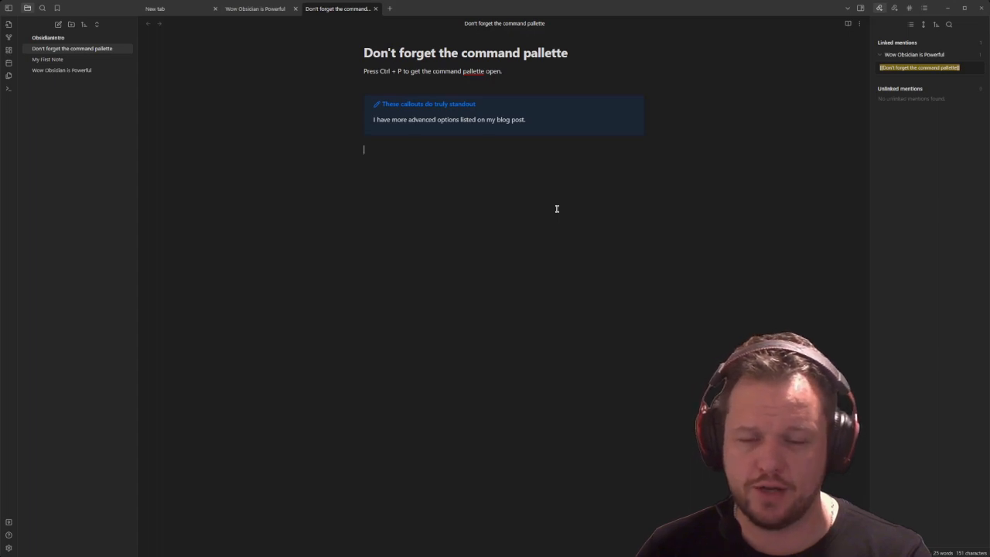
Add the aliased link [[My First Note|The First Note we made]] and start a 'Don't forget we can' sentence
text([[My First Note)
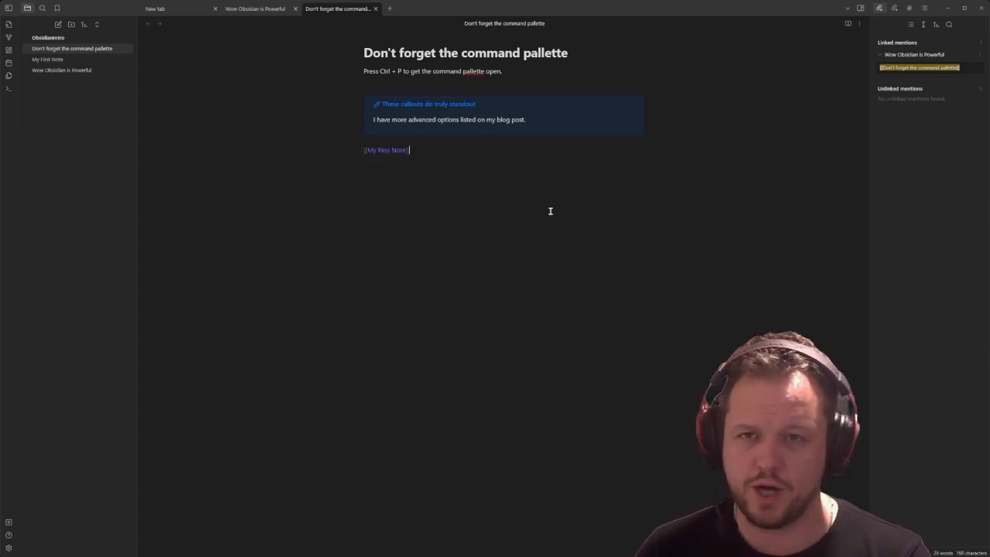
text(|This)
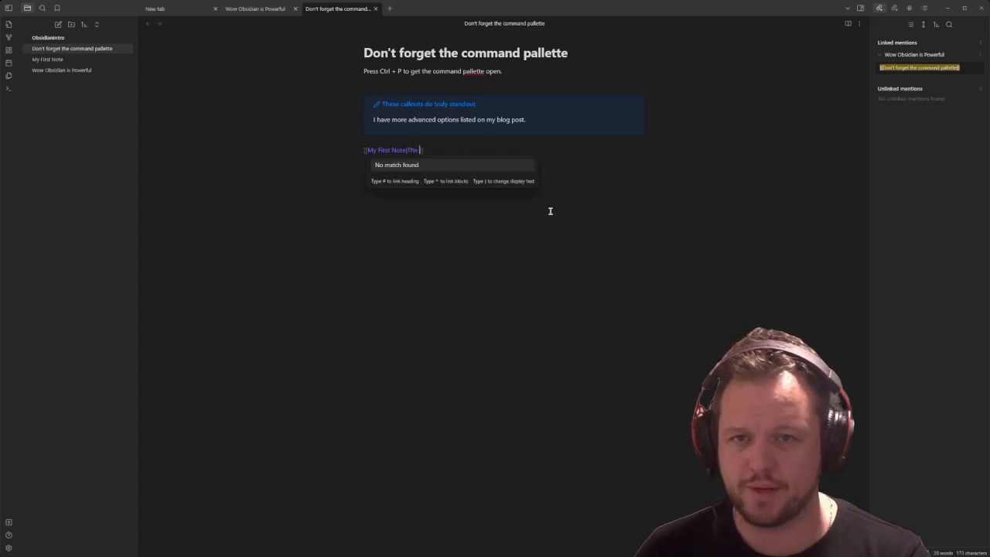
text(The First Note we made!!)
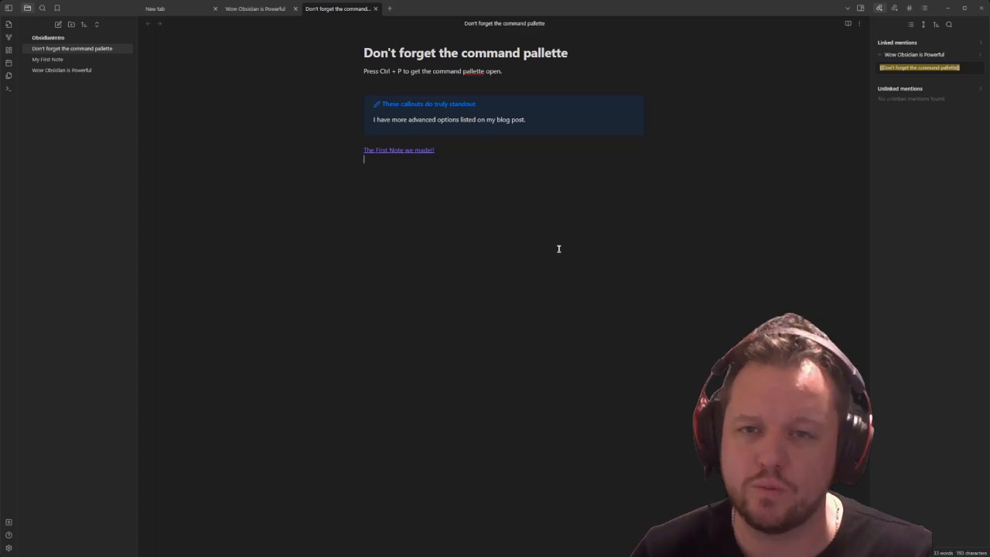
text(Don't forget we can)
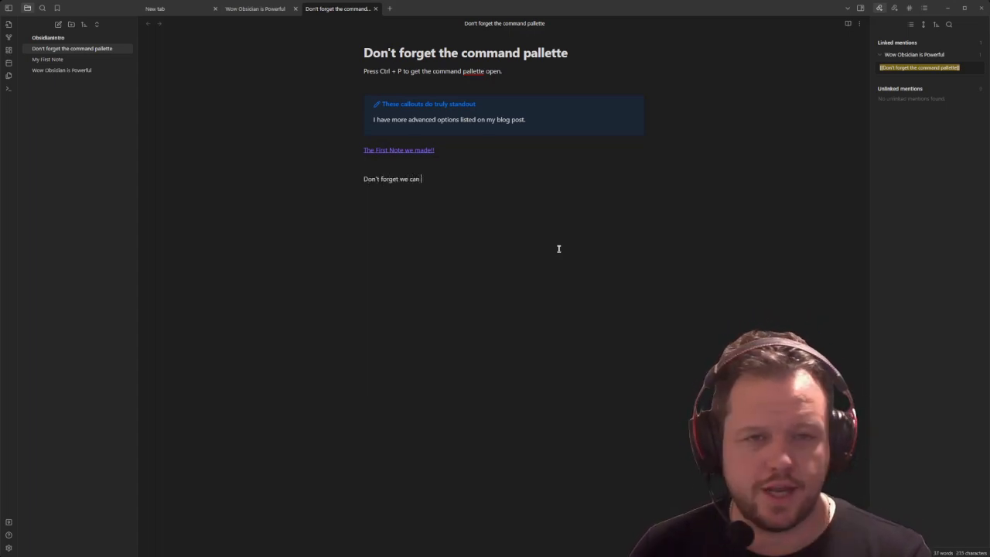
Write that we can "Explode" notes too and embed ![[Wow Obsidian is Powerful]] beneath it
text("Explode" notes too)
text(![[Wow Obsidian is Powerful)
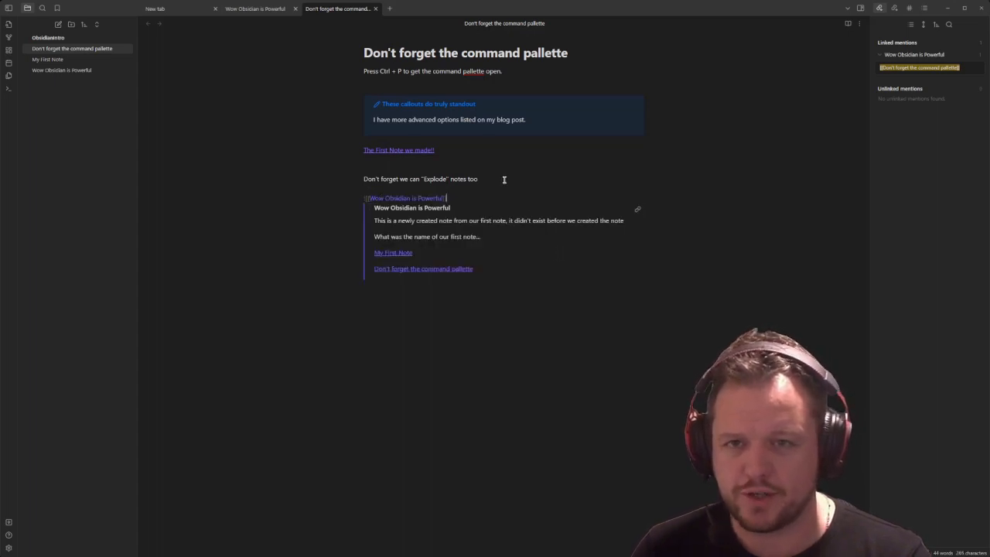
text(We can also)
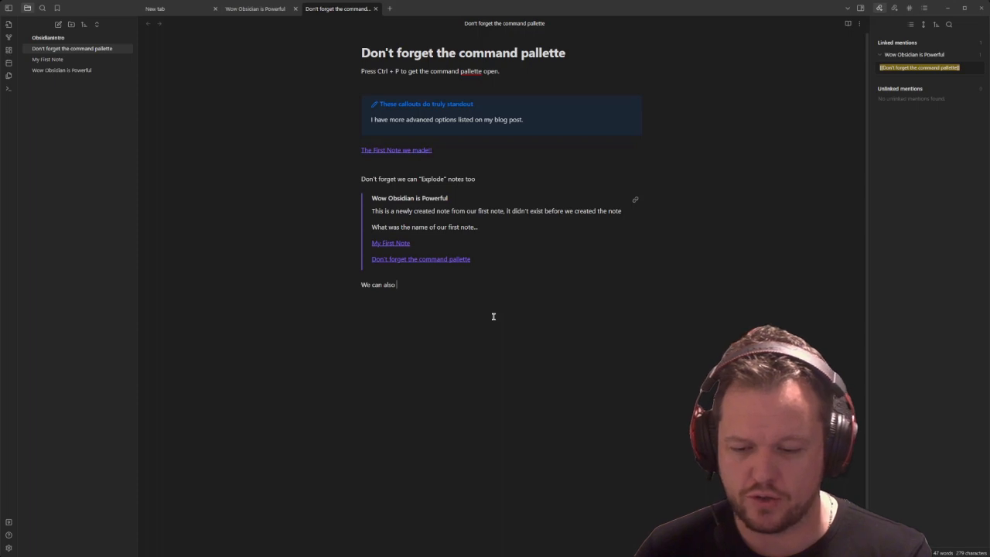
Write about bookmarking specific sections and start a ![[My First Note^ block embed from the suggestions
text(bookmark specific sections of a note.)
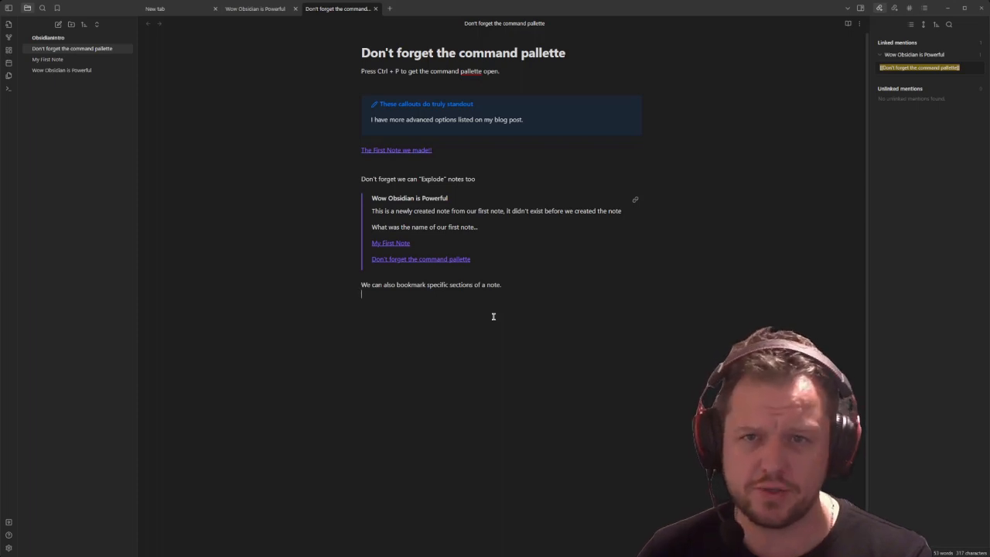
text([[)
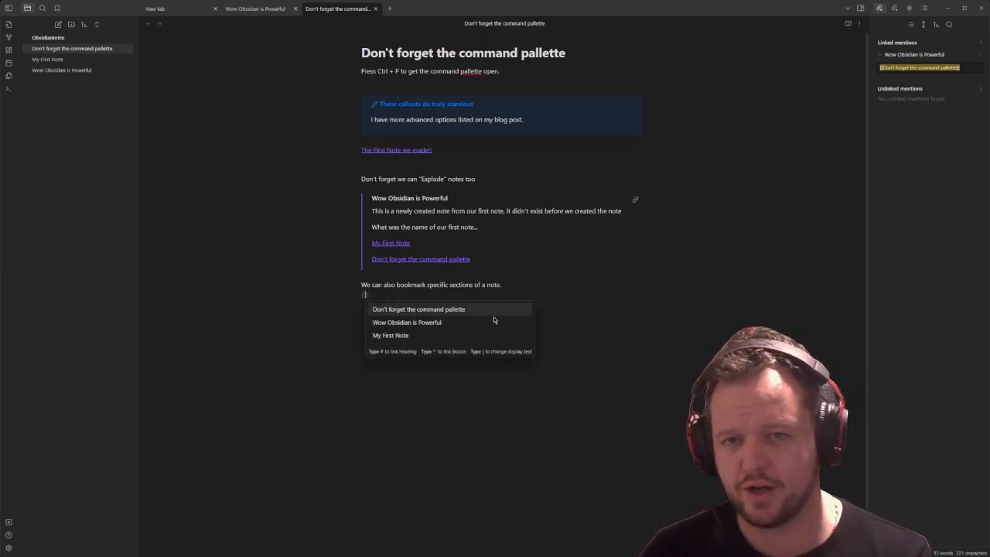
click(389, 334)
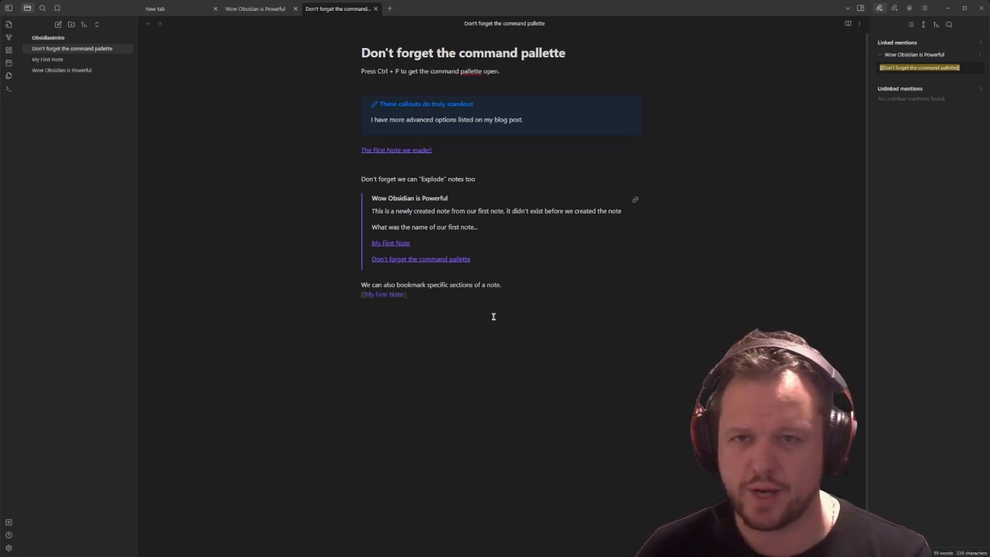
text(^)
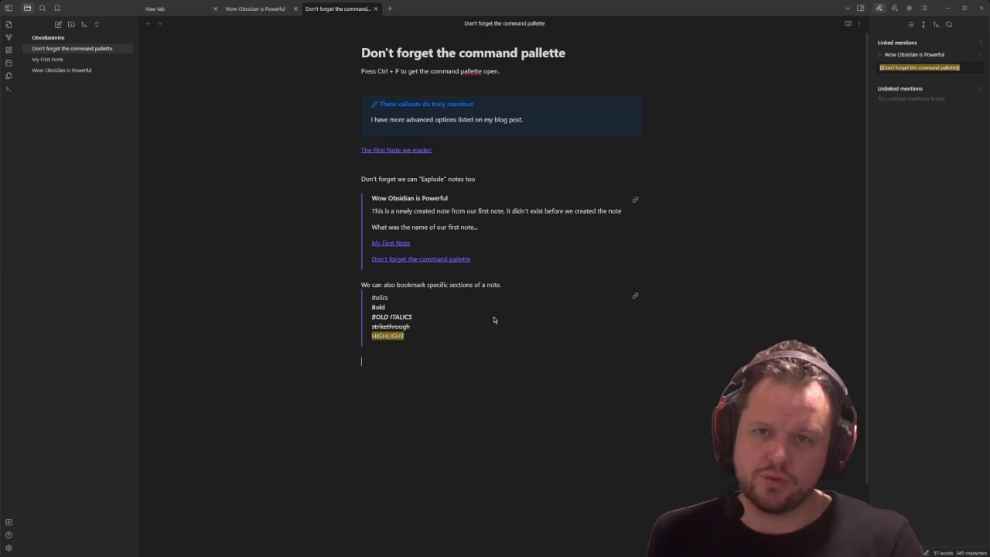
mouse_move(492, 316)
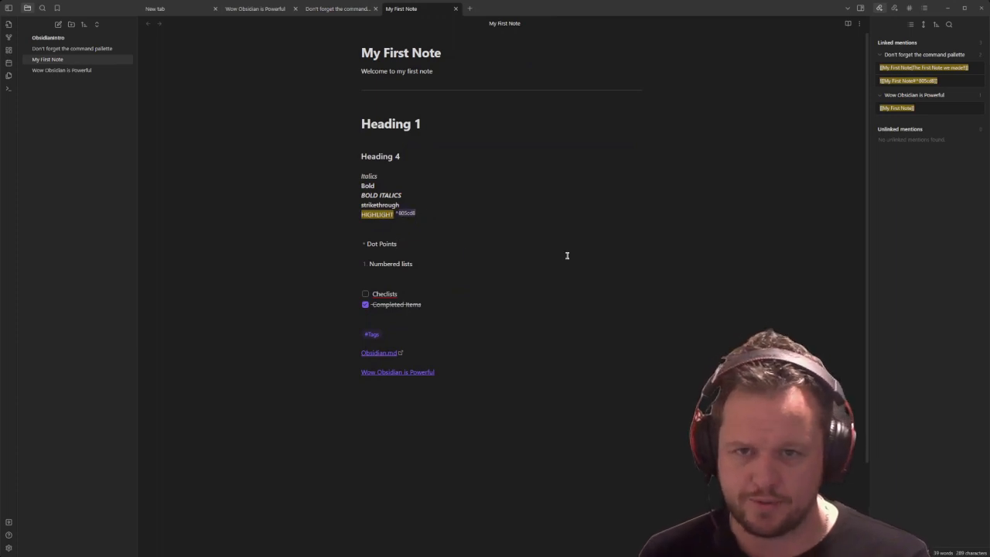
Name the formatted-text block ^BookmarkDemo in My First Note and reference it from the command-pallette note's embed
text(BookmarkDemo)
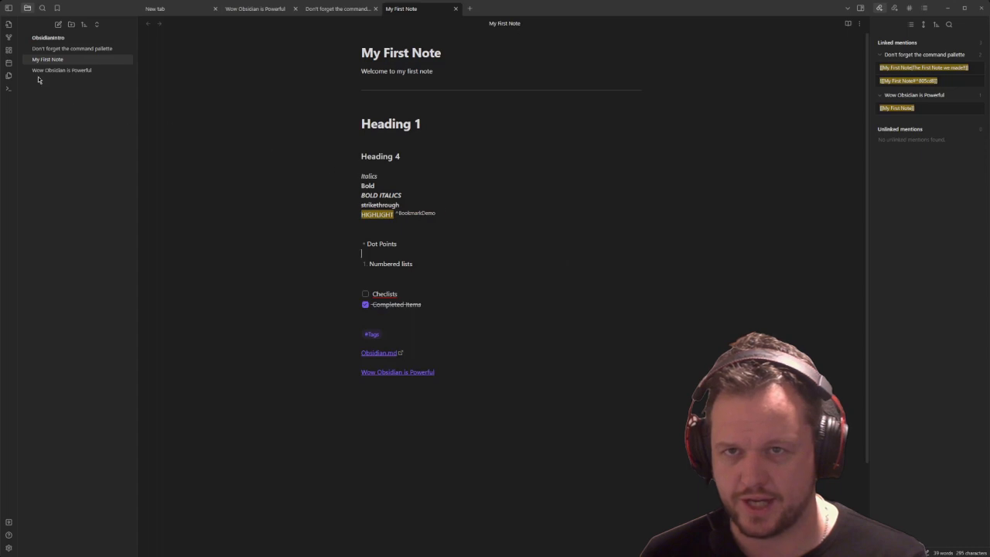
click(71, 48)
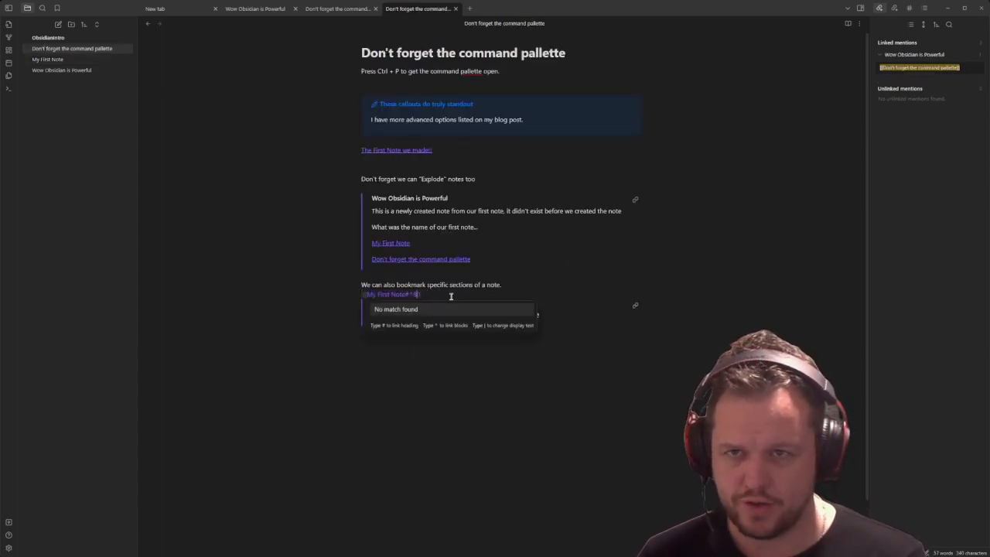
text(BookmarkDemo)
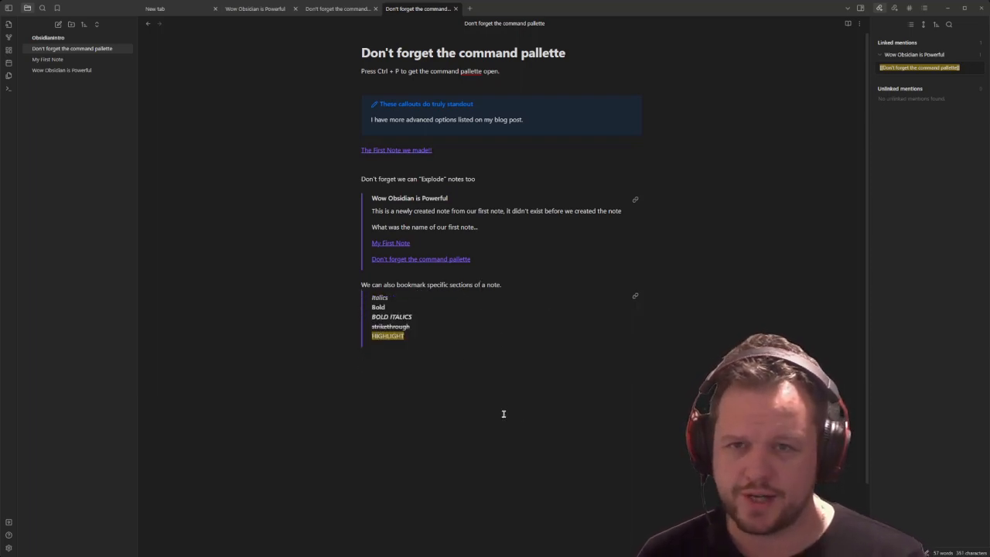
mouse_move(281, 275)
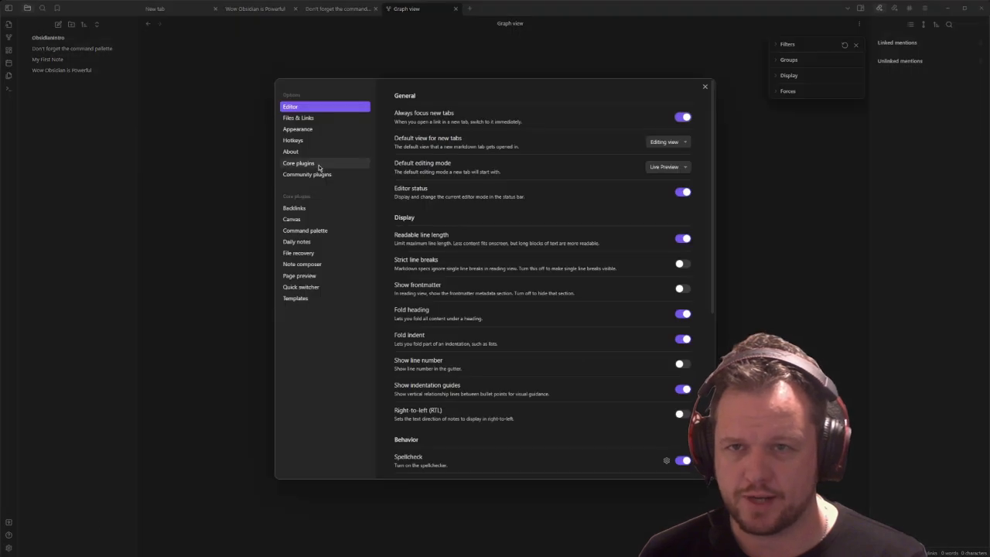
Browse the Core plugins list in Settings, then view the graph linking the three notes
click(298, 164)
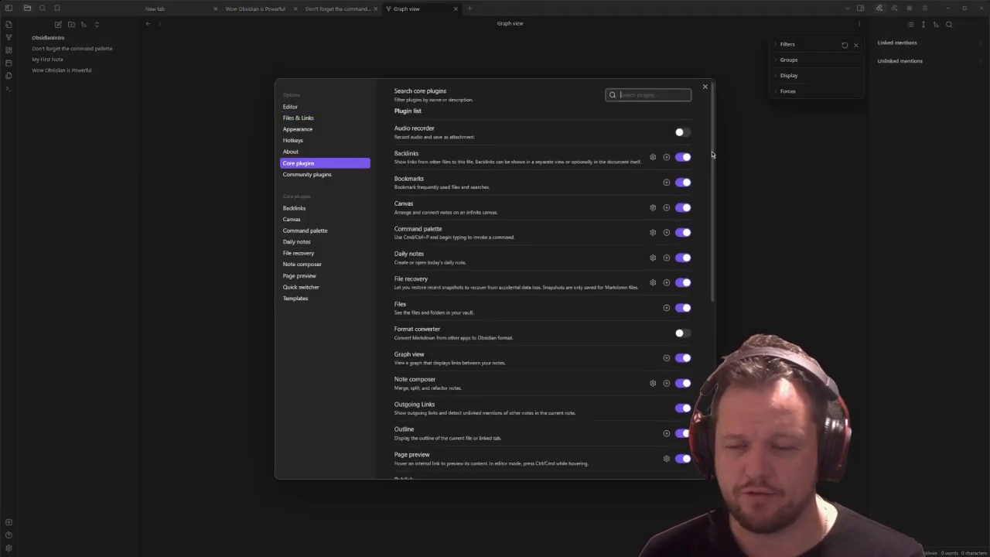
scroll(down, 3)
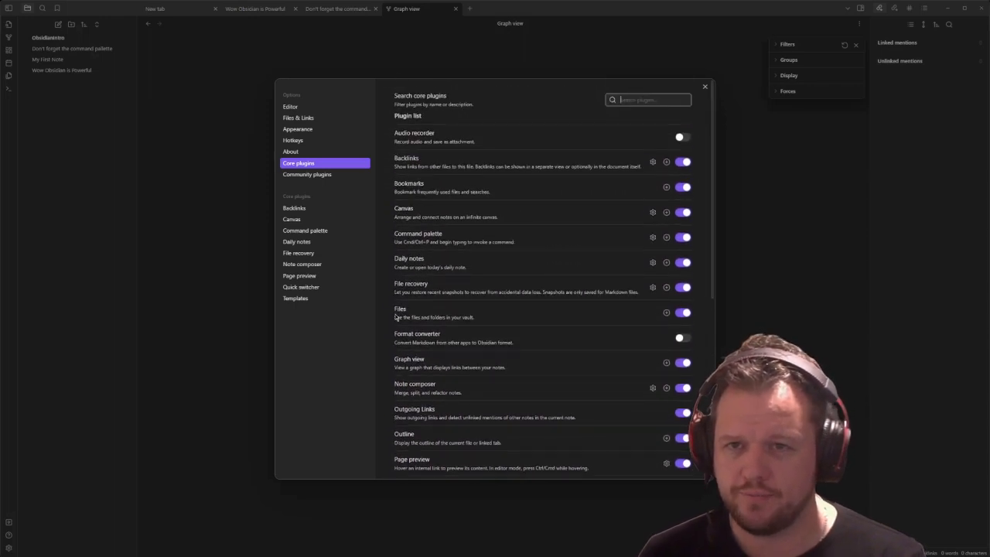
click(705, 86)
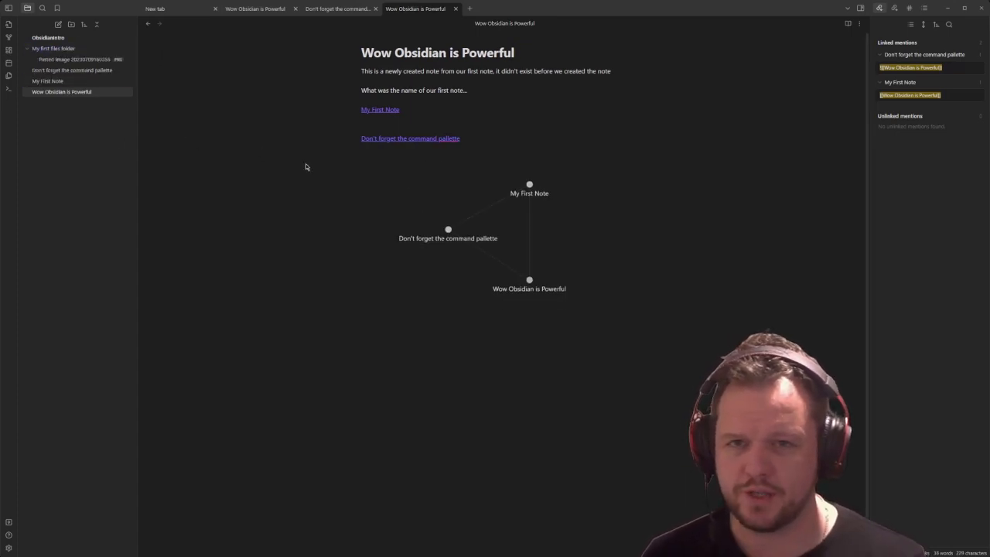
Write in the note that dragging files into a new folder is tedious
text(Wow o)
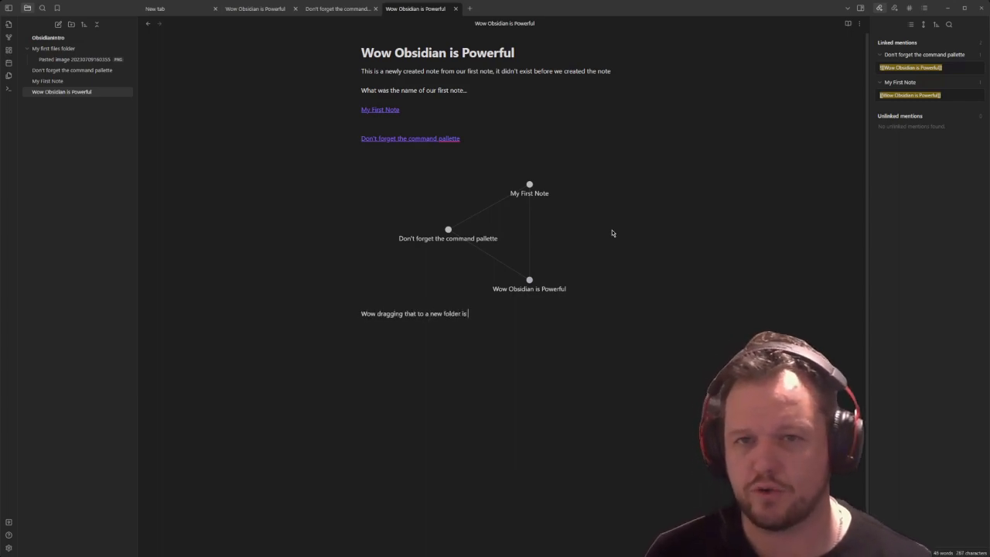
text(tediousssss)
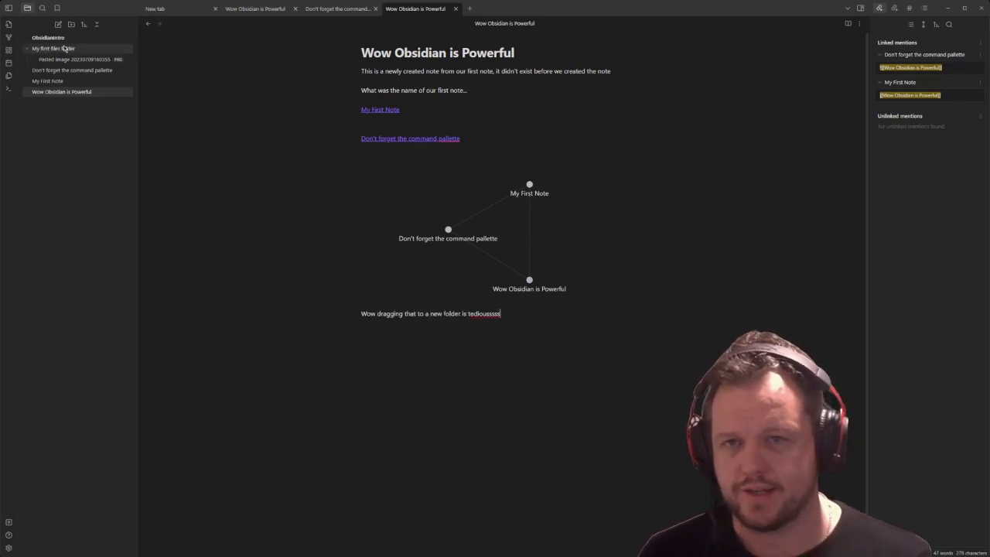
Make the My first files folder the attachment folder for new pastes
right_click(53, 48)
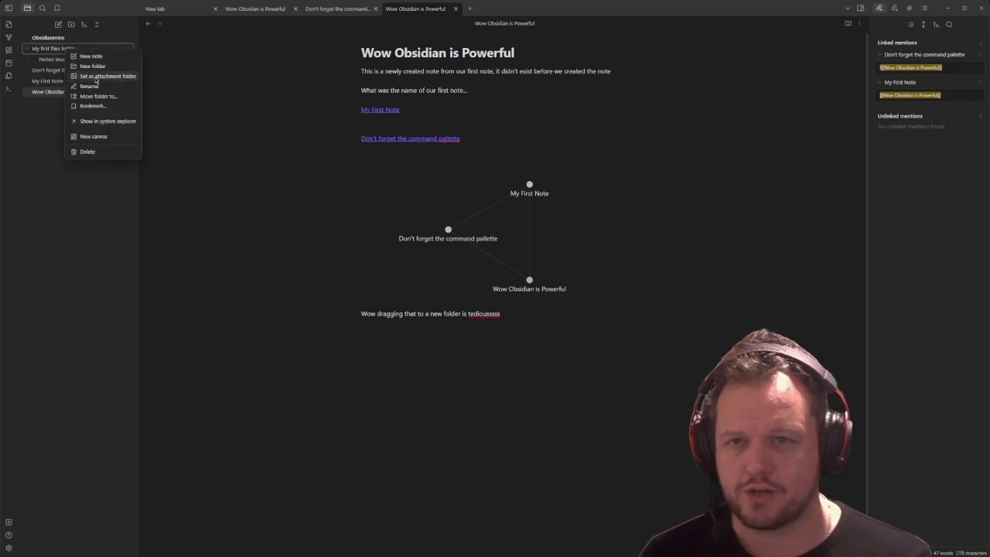
click(108, 76)
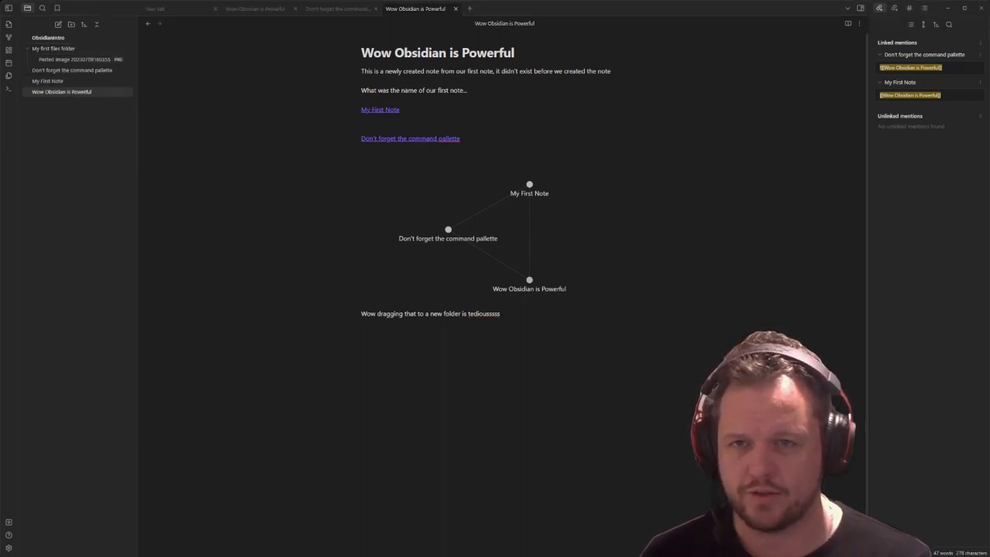
click(501, 312)
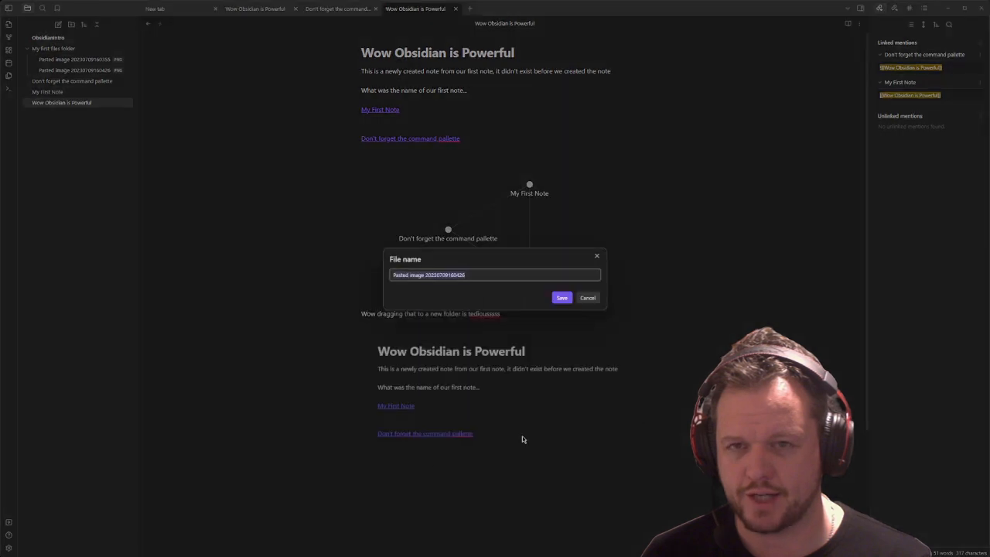
Name the pasted screenshot Wowscreenshot and update the links pointing to it
text(WowSo)
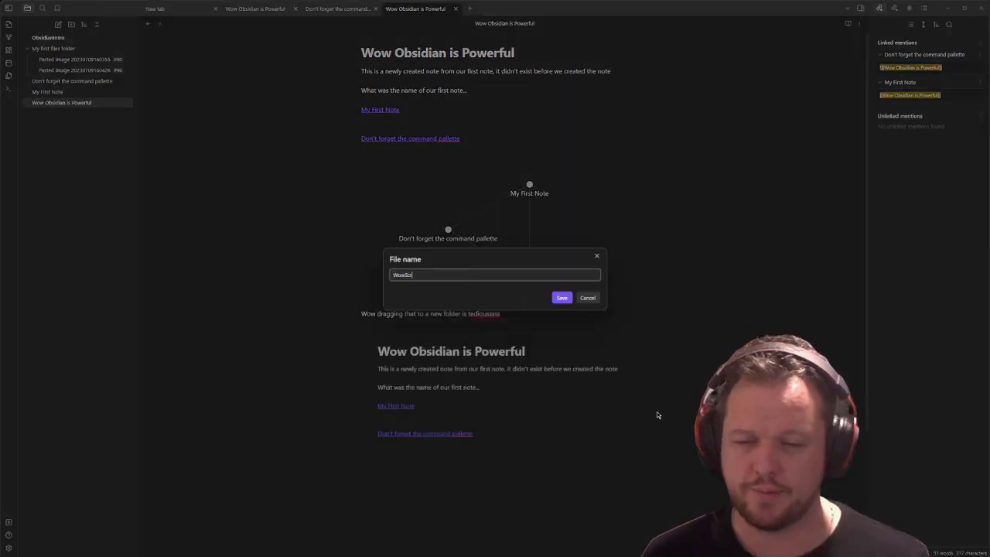
click(563, 297)
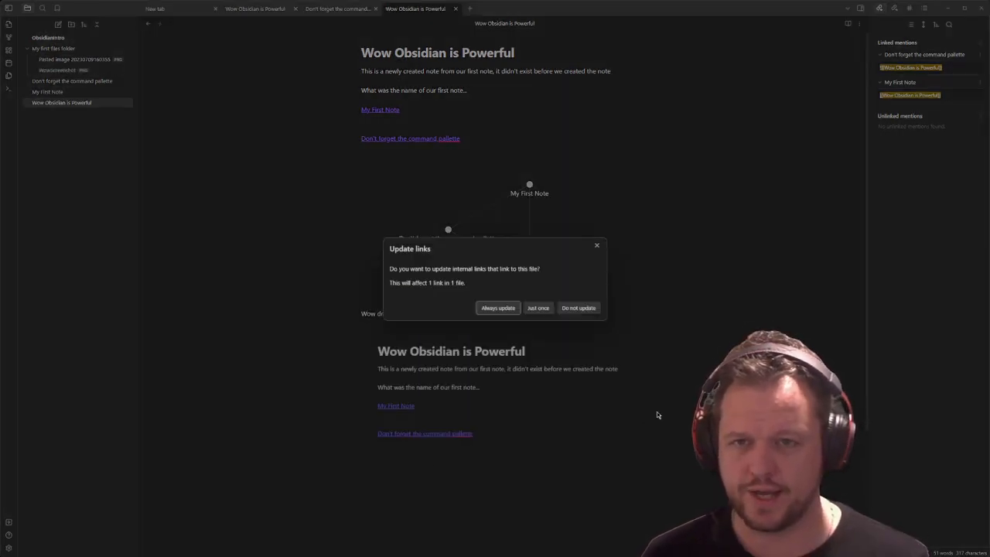
click(538, 308)
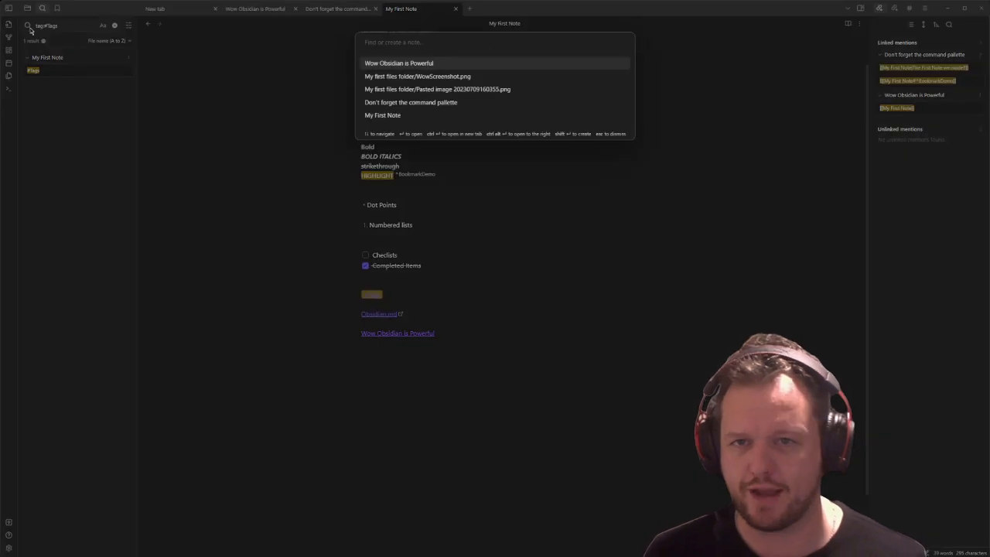
Search notes by tag, then start a new blank canvas
click(411, 102)
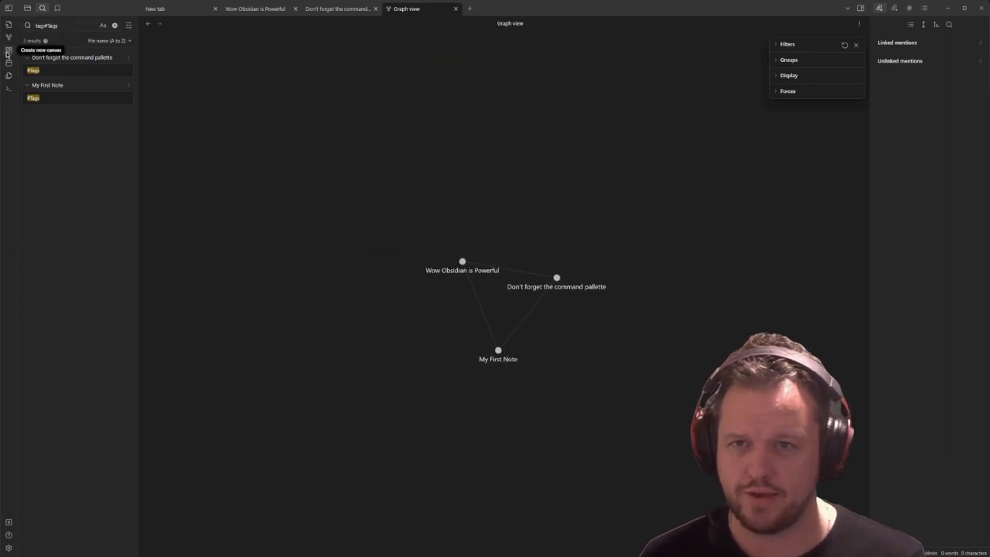
click(10, 51)
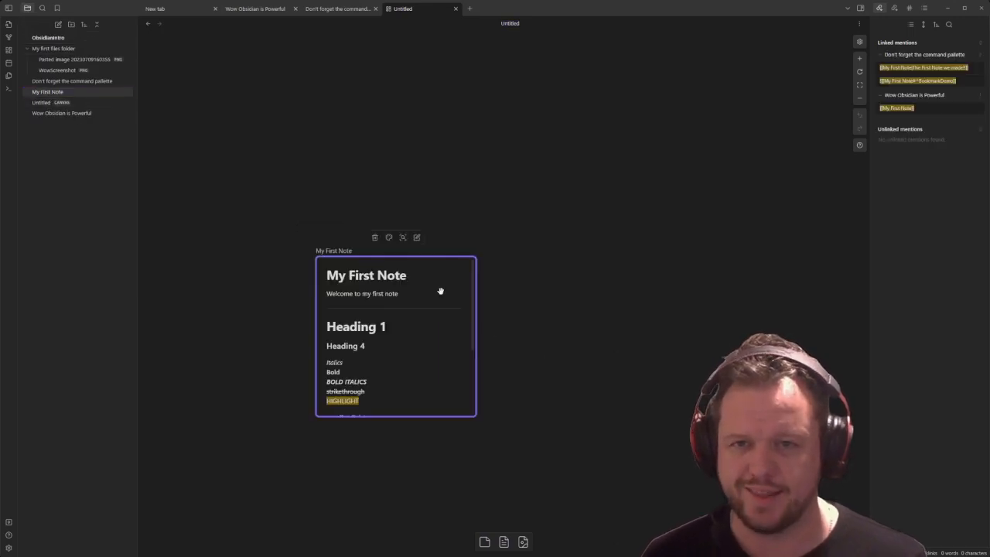
mouse_move(492, 436)
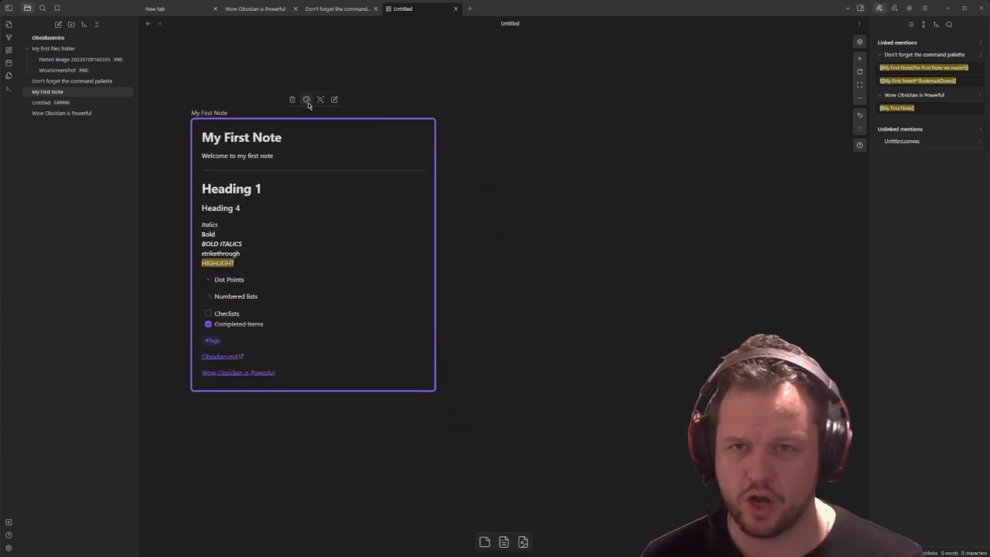
Colour the My First Note card on the canvas green
click(320, 99)
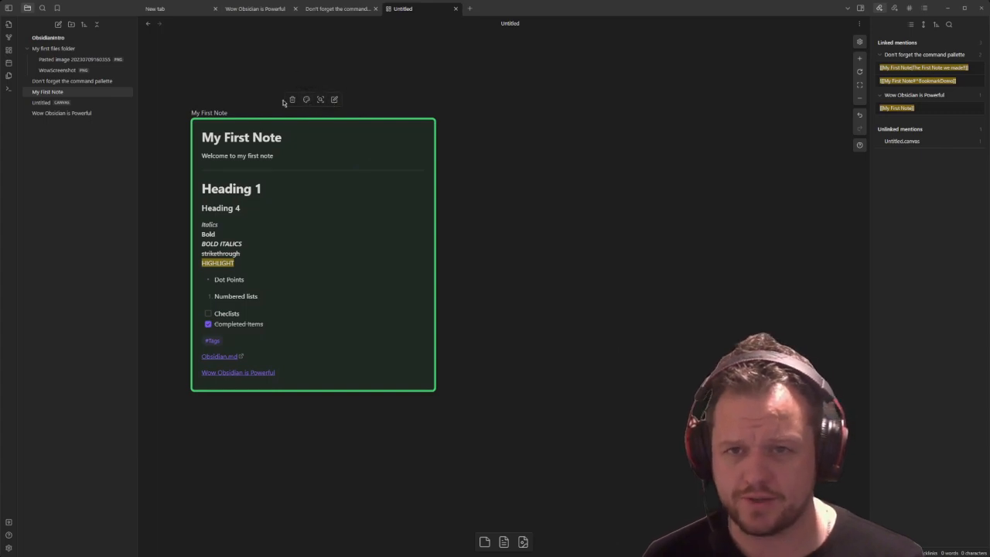
mouse_move(504, 541)
text(This is Obsidian Canvas)
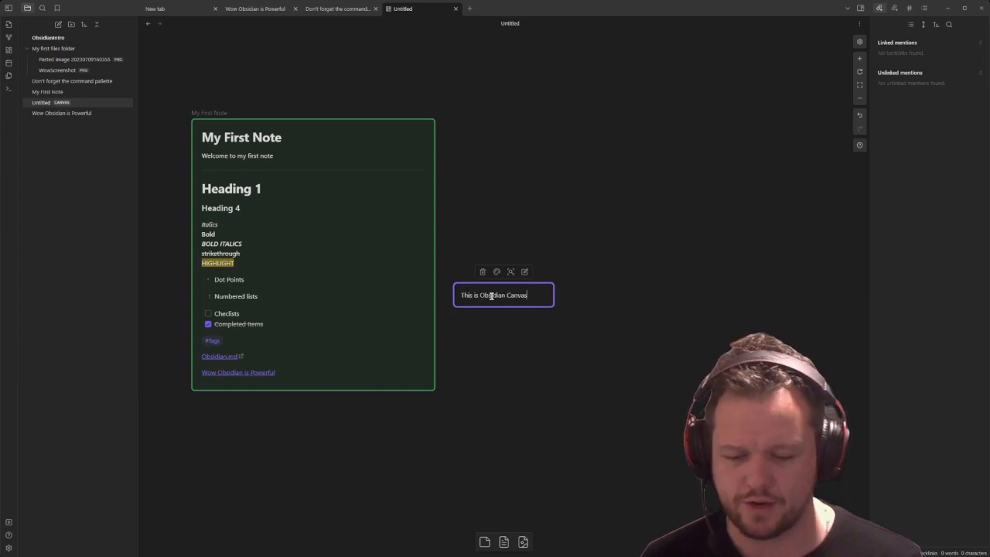
Add a text card describing Obsidian Canvas as an unlimited tablet to arrange and link thoughts
text(, A unlimited tablet)
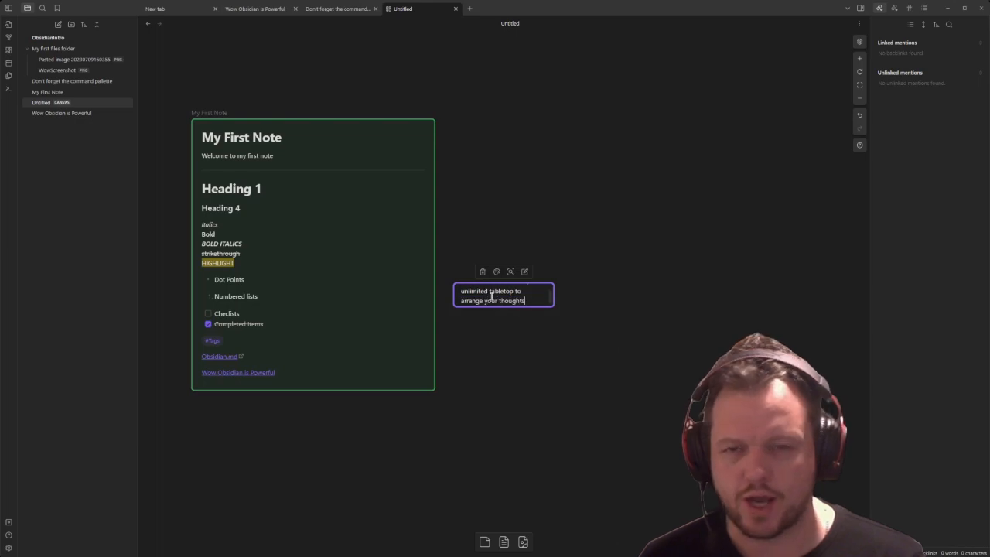
text(arrange your thoughts and link them in new)
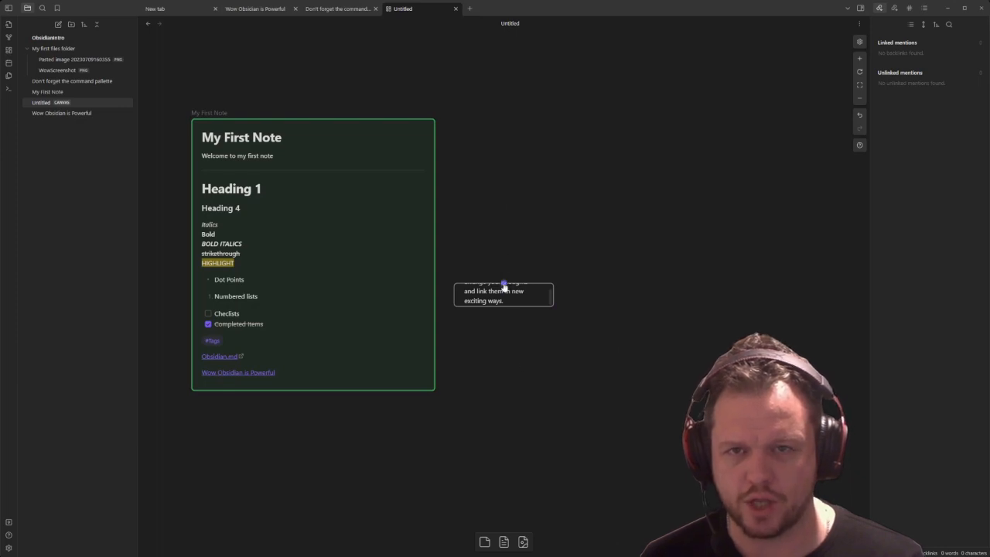
click(502, 294)
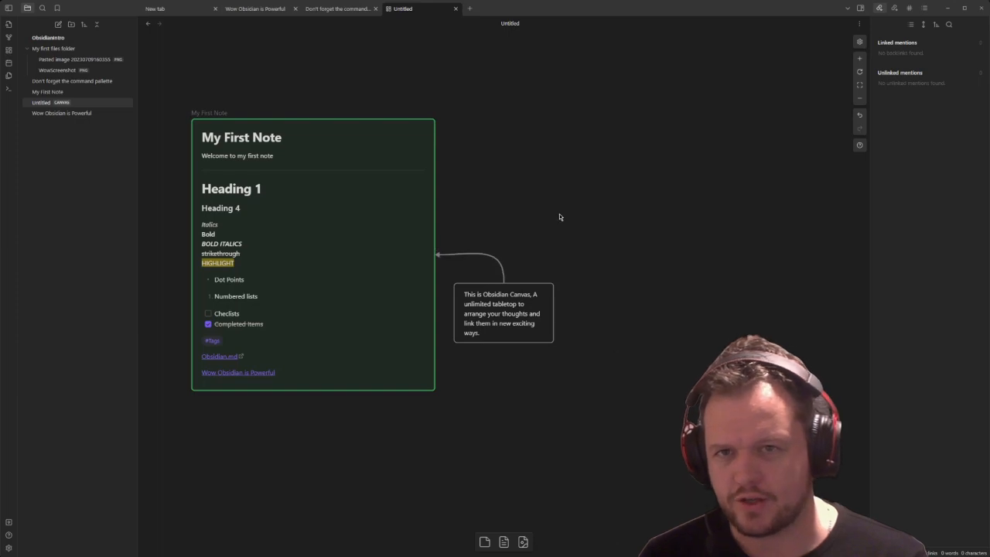
mouse_move(62, 113)
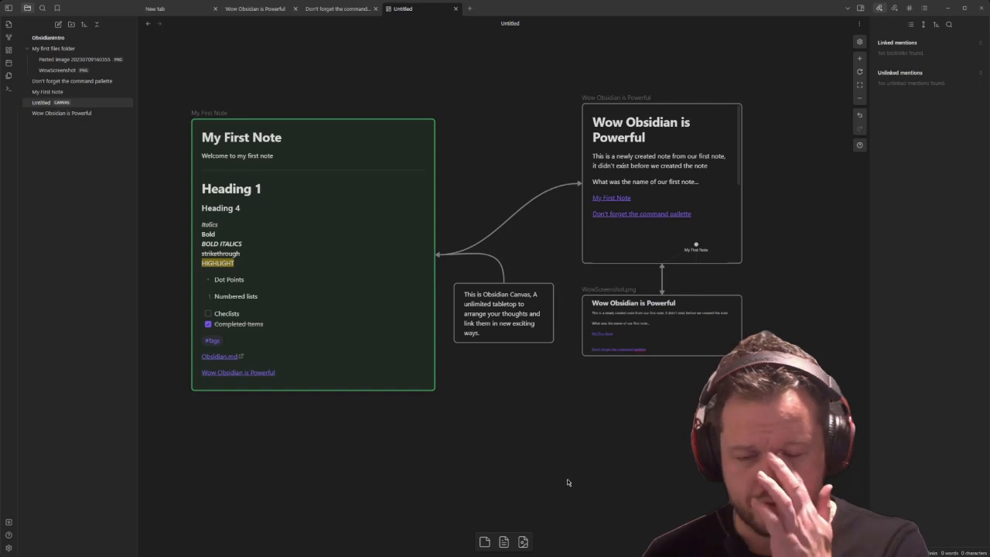
mouse_move(442, 457)
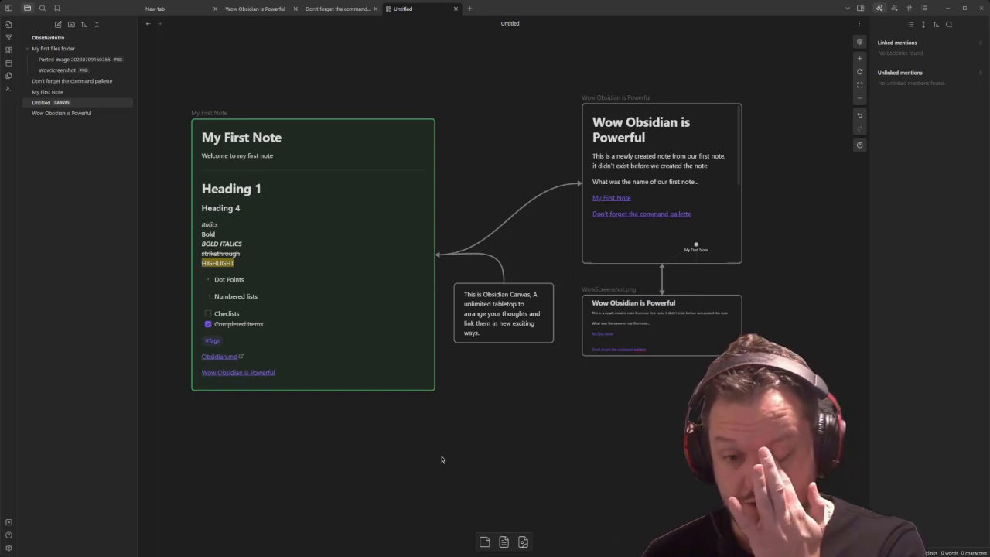